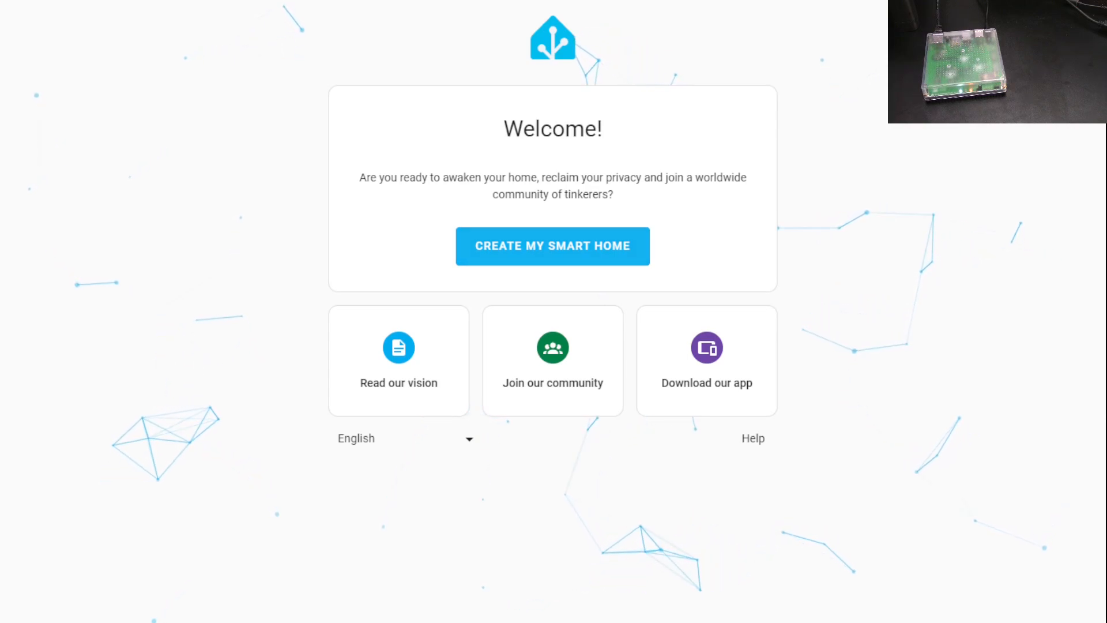
# - Start creating the smart home and enter the display name 'ken' for the new user
pyautogui.click(552, 245)
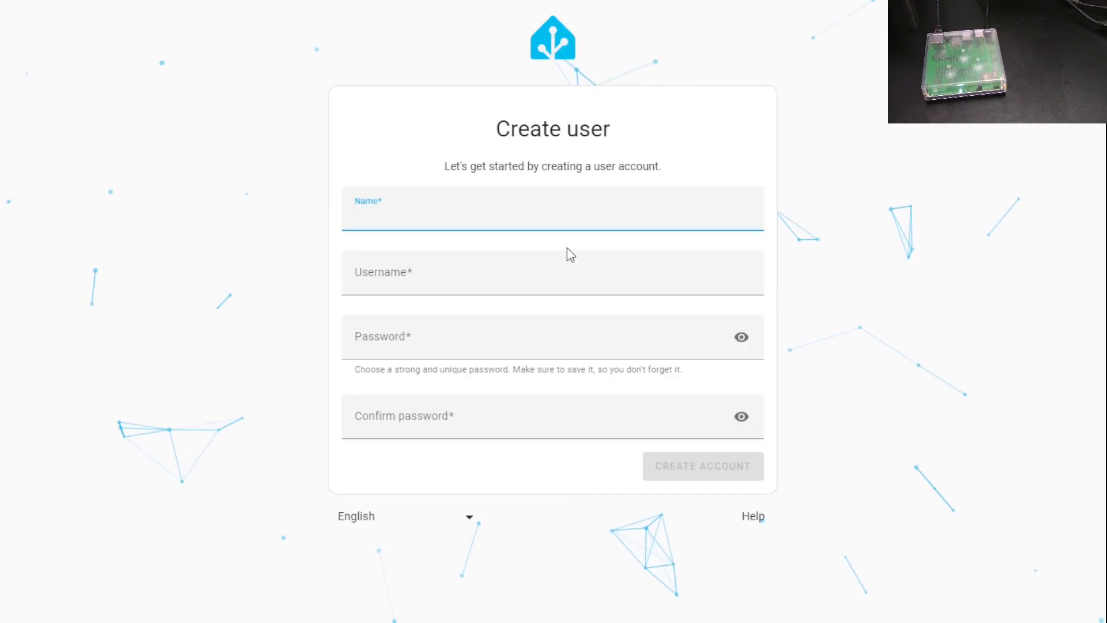
pyautogui.click(495, 216)
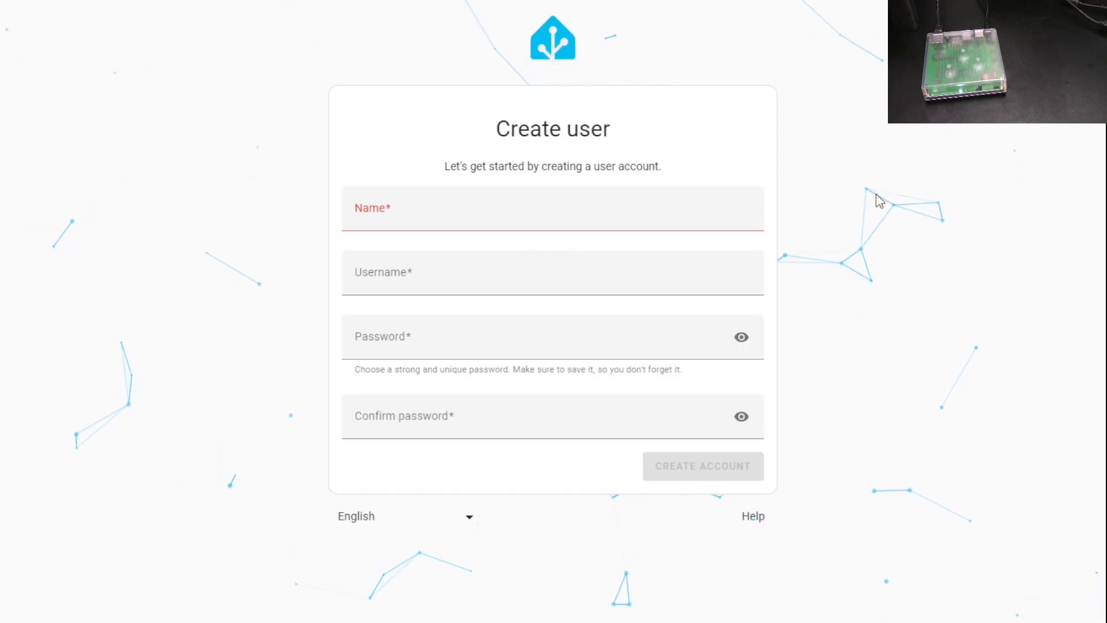
pyautogui.moveTo(877, 197)
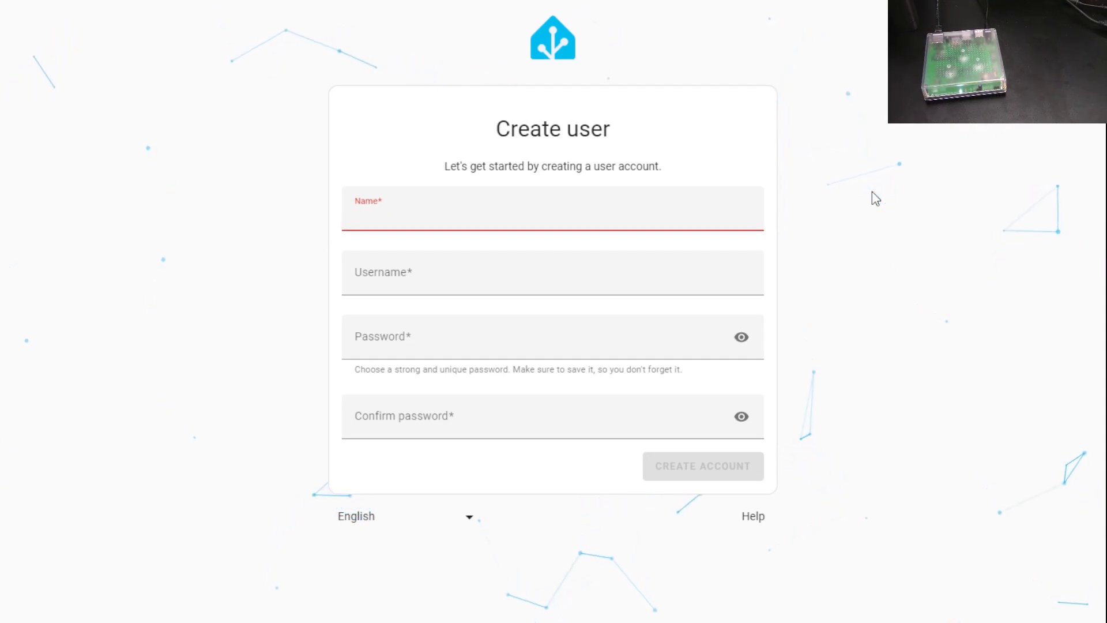
pyautogui.write('ken')
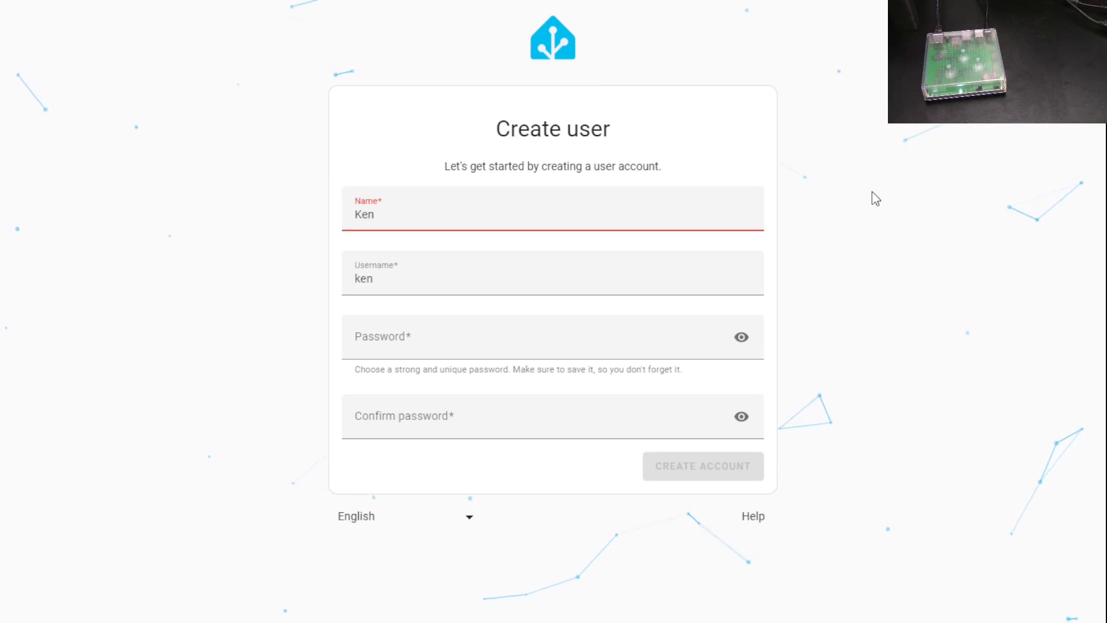
# - Revise the username with 'sharp', fill both password fields and create the account
pyautogui.click(552, 214)
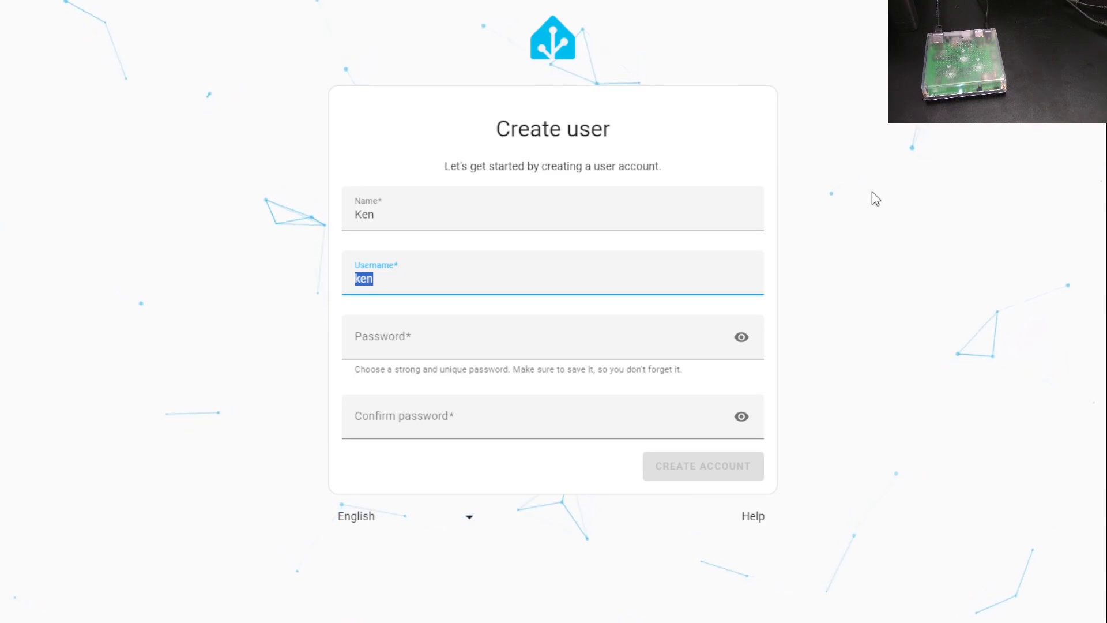
pyautogui.write('sharp')
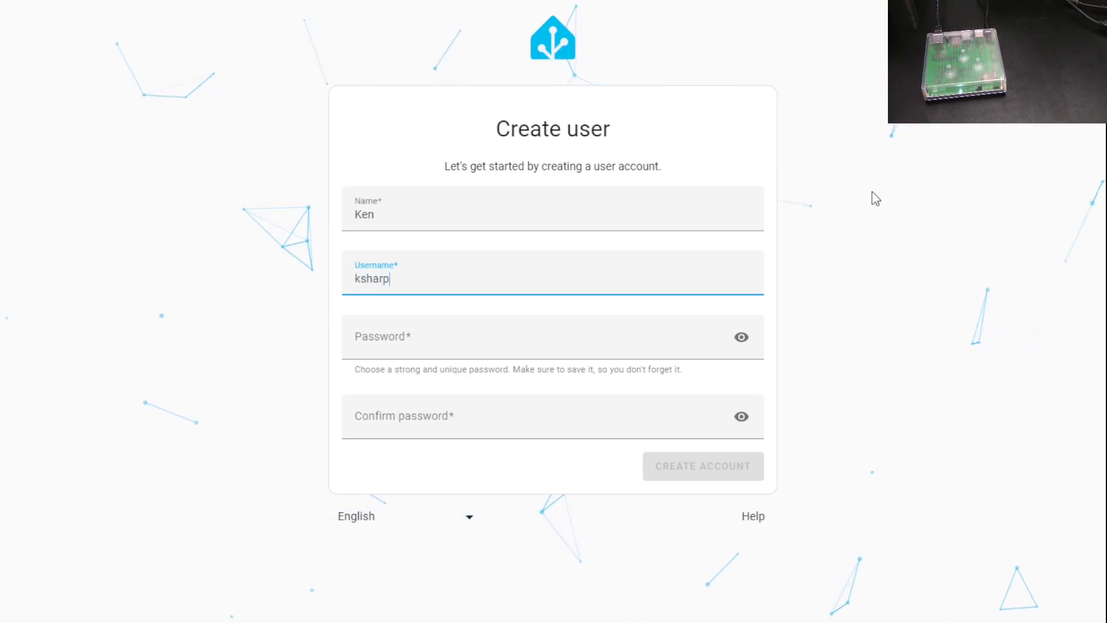
pyautogui.click(552, 336)
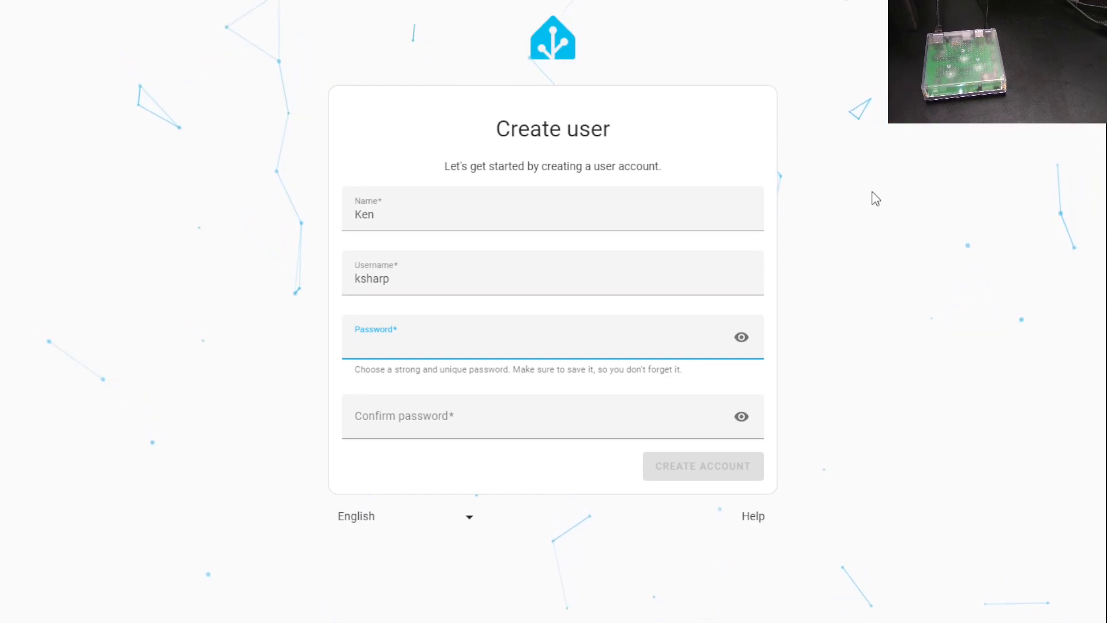
pyautogui.click(551, 337)
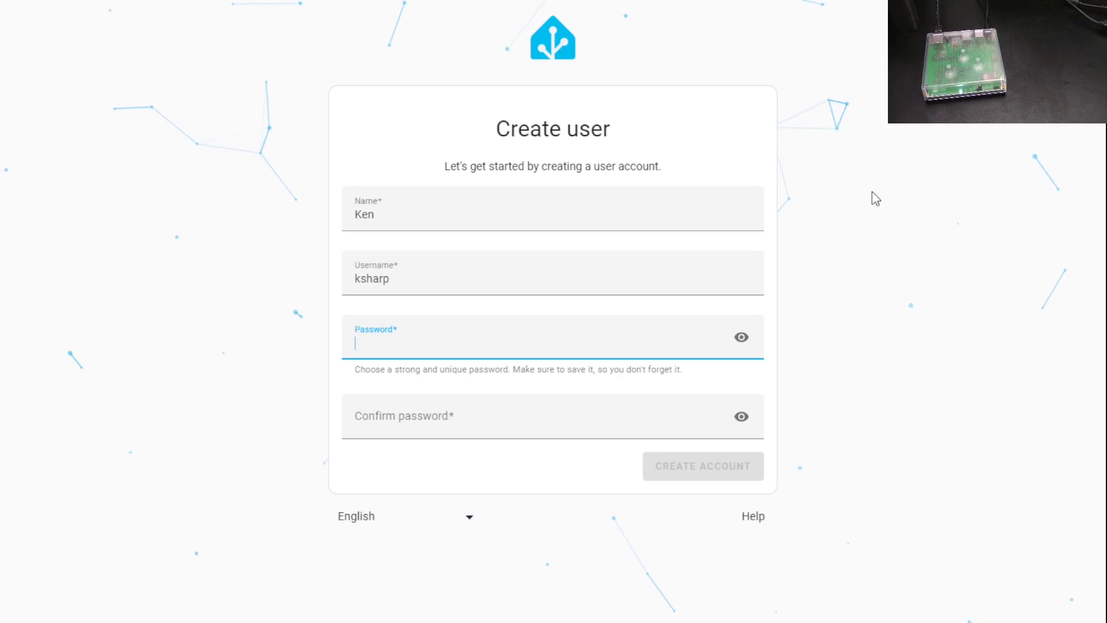
pyautogui.write('•')
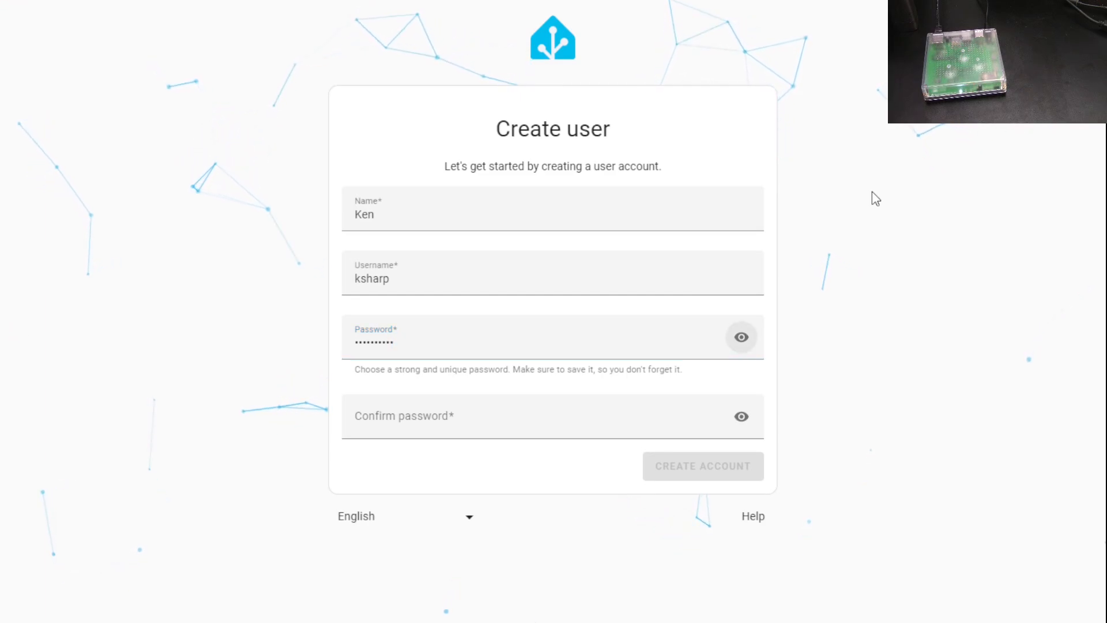
pyautogui.write('•')
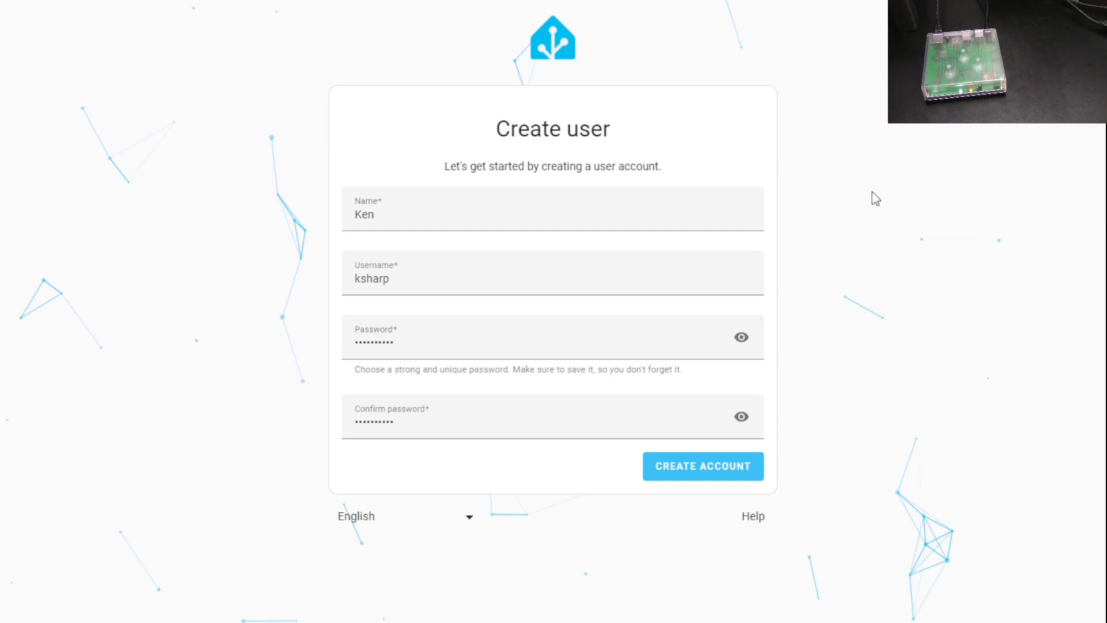
pyautogui.click(702, 465)
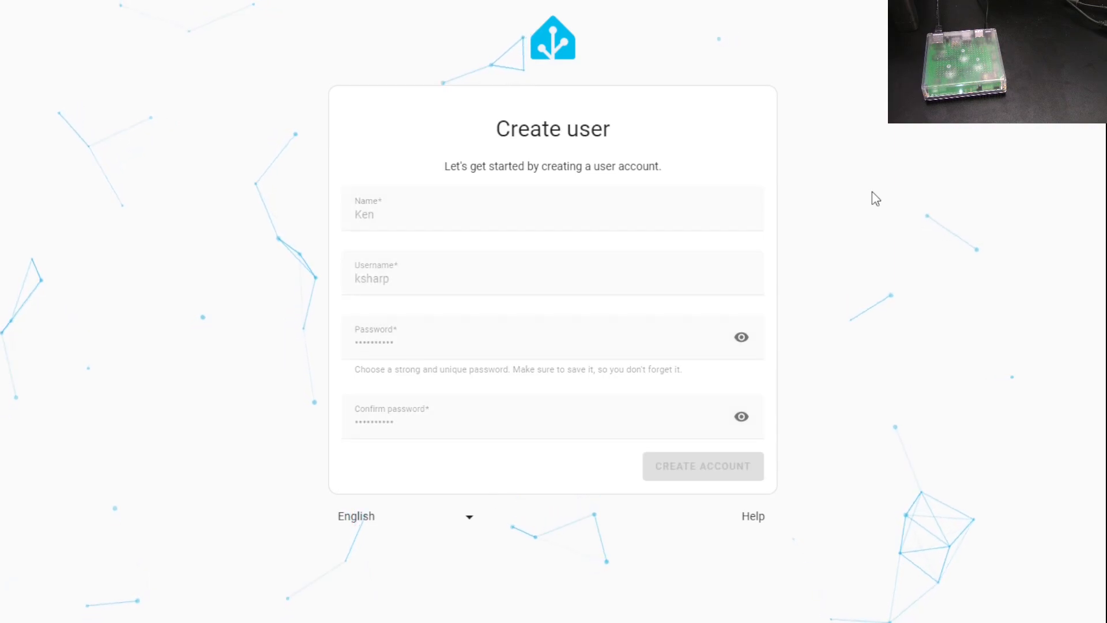
# - Confirm Noblesville, Indiana as the home location and continue to the next step
pyautogui.click(702, 466)
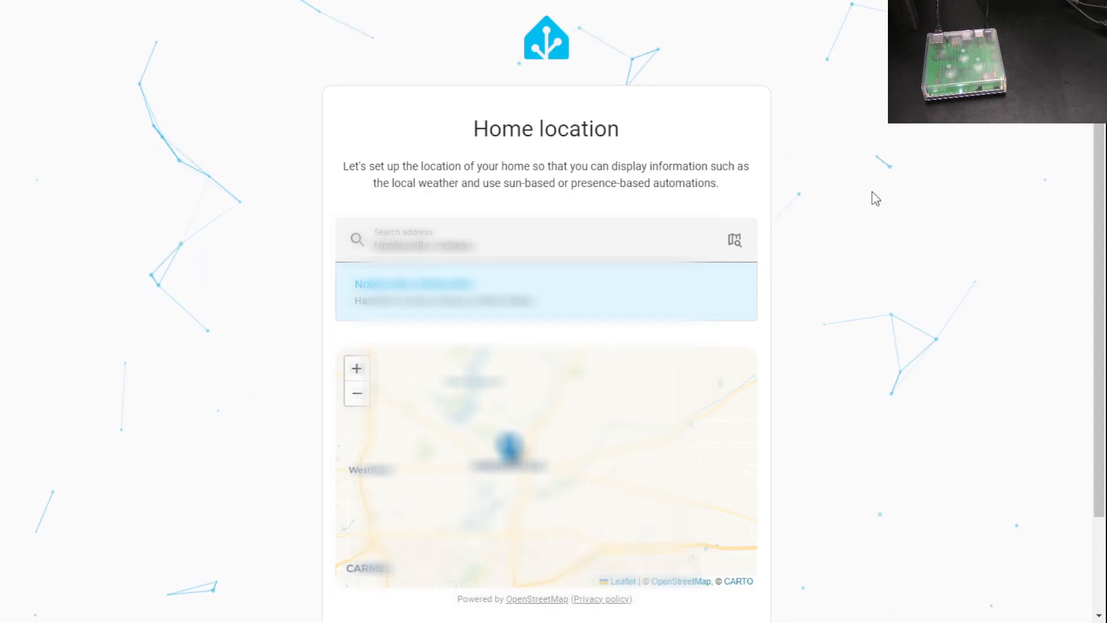
pyautogui.moveTo(736, 93)
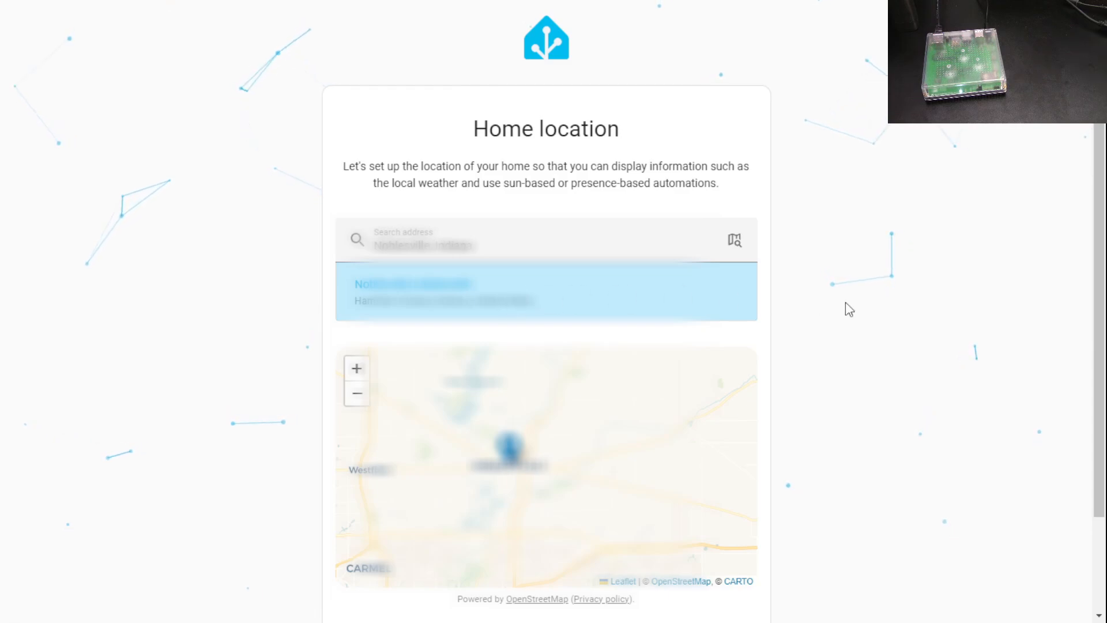
pyautogui.scroll(-3)
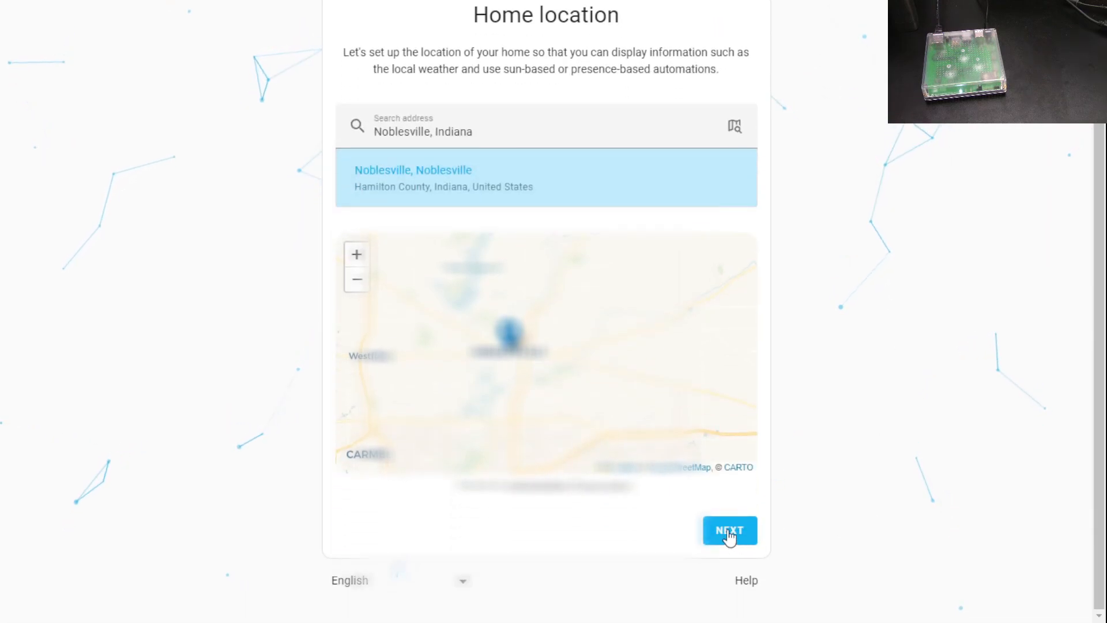
pyautogui.click(728, 530)
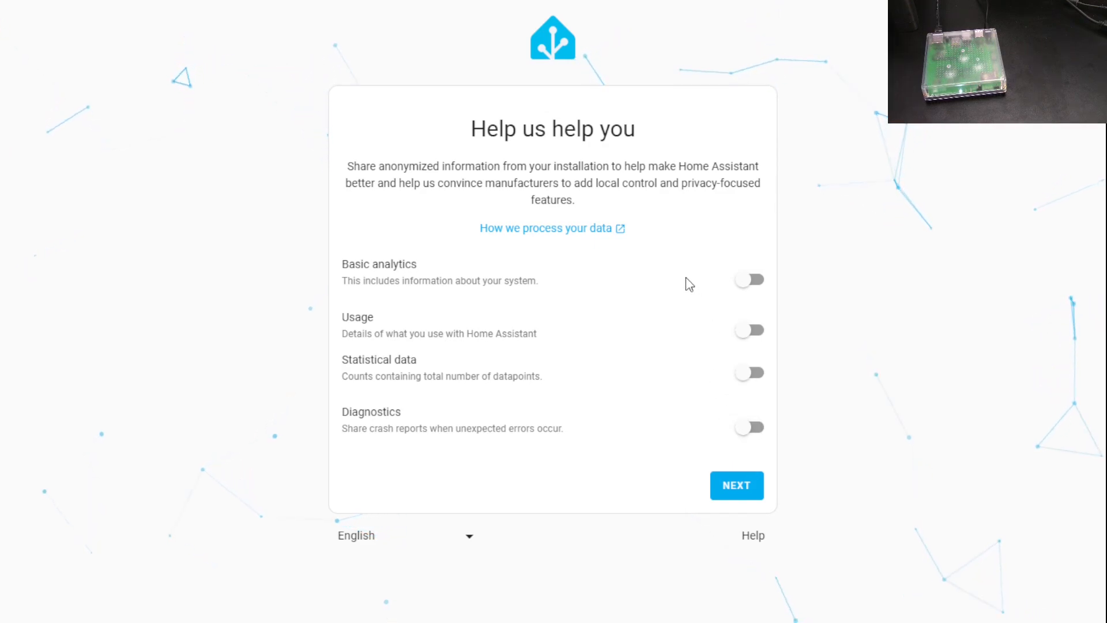
pyautogui.moveTo(750, 279)
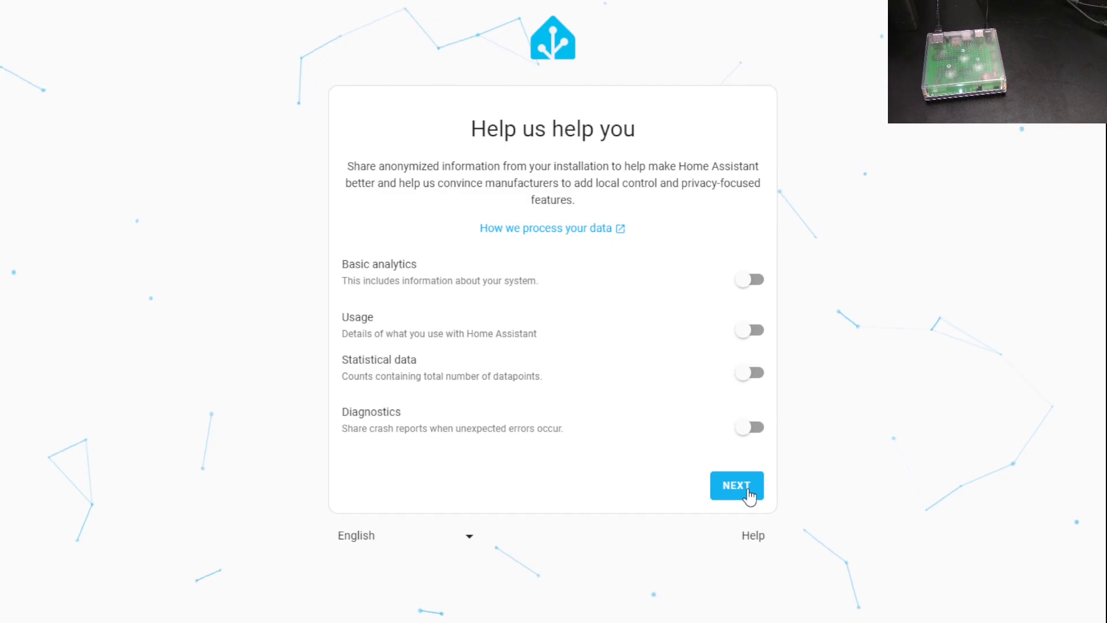
# - Continue past the data-sharing step with all analytics options left off
pyautogui.click(737, 486)
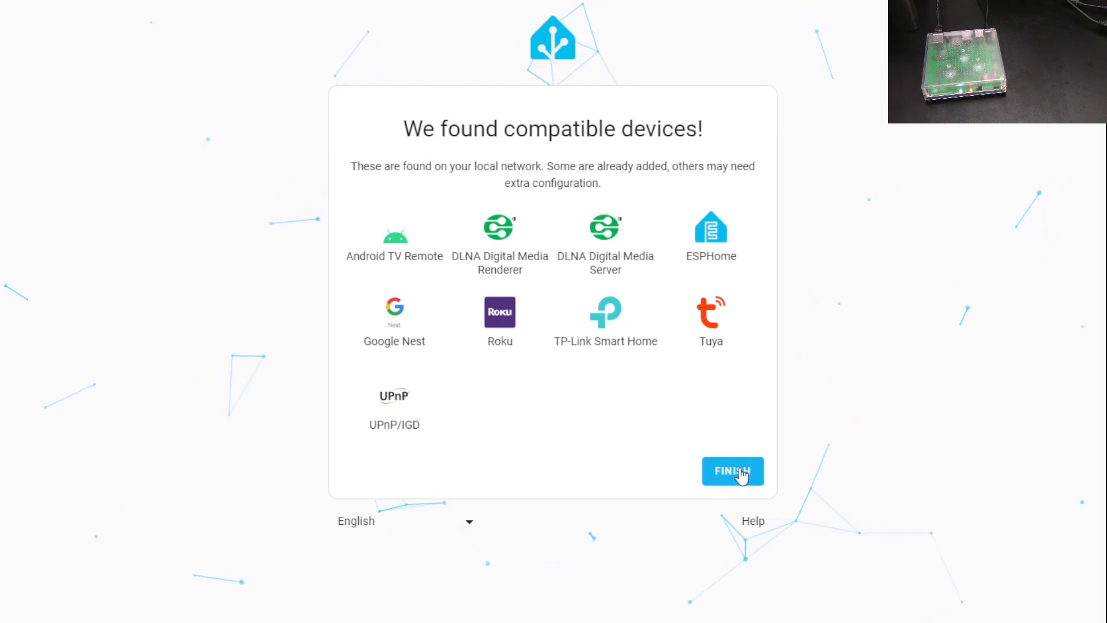
# - Finish onboarding from the compatible-devices list and reach the Overview dashboard
pyautogui.click(733, 471)
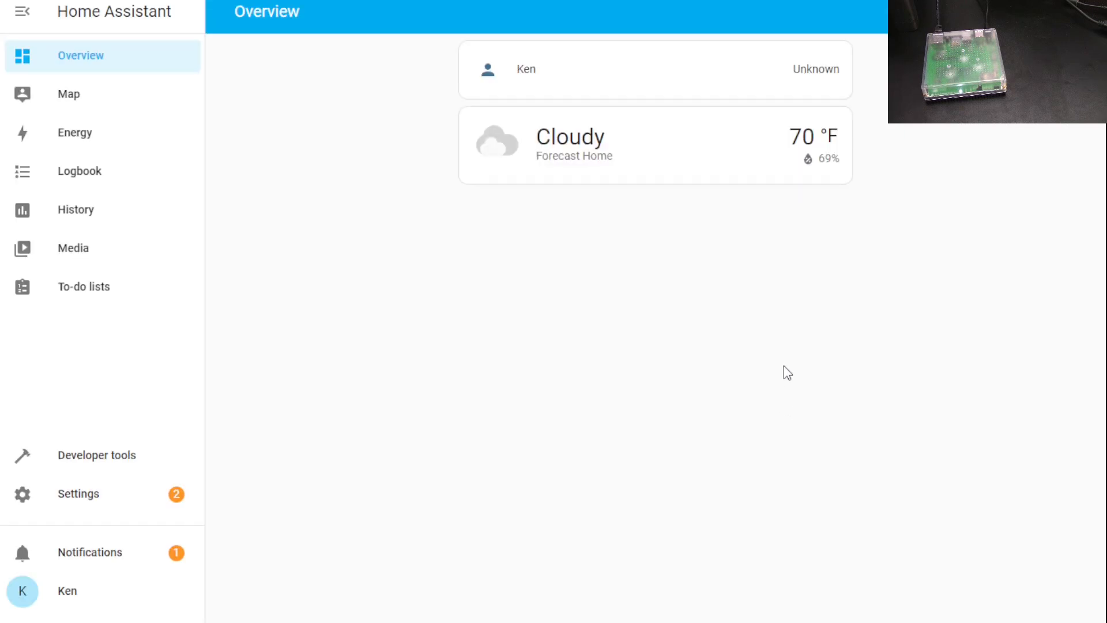
pyautogui.moveTo(570, 218)
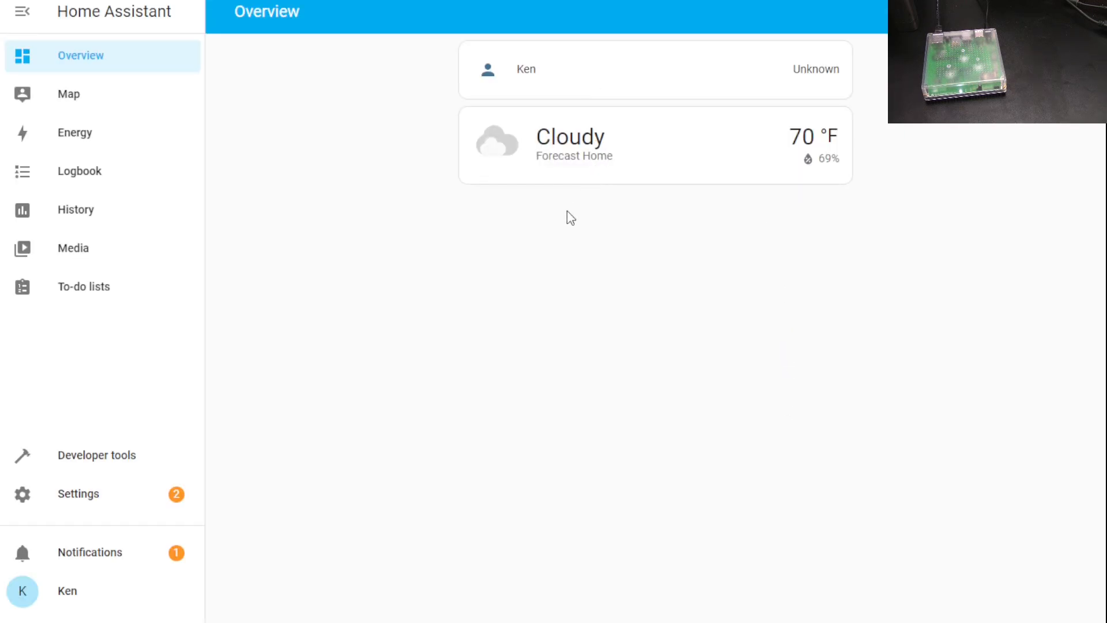
pyautogui.moveTo(532, 269)
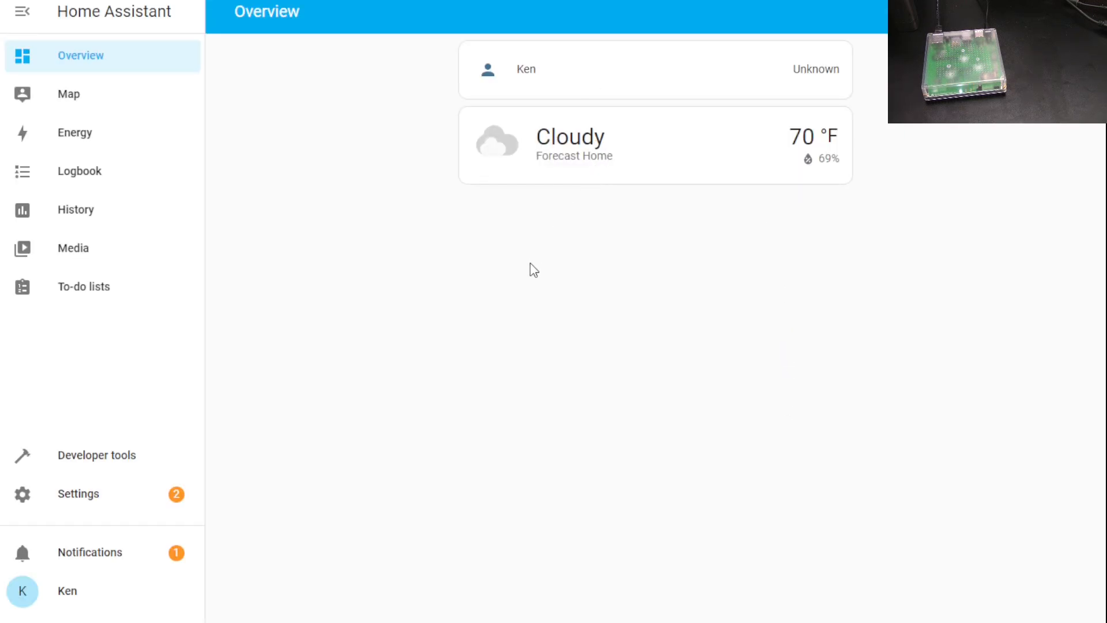
# - Show the ESPHome Builder dashboard with fermenter1 and garage1 online
pyautogui.click(119, 303)
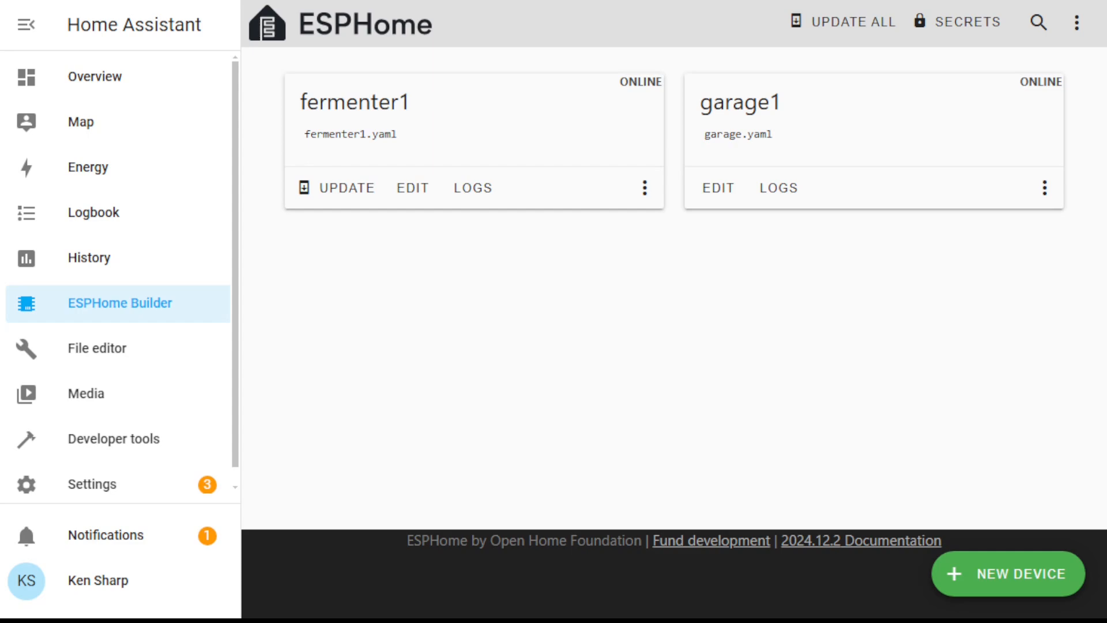
# - Go to Settings and bring up the installed add-ons, ESPHome Device Builder and File editor
pyautogui.click(90, 483)
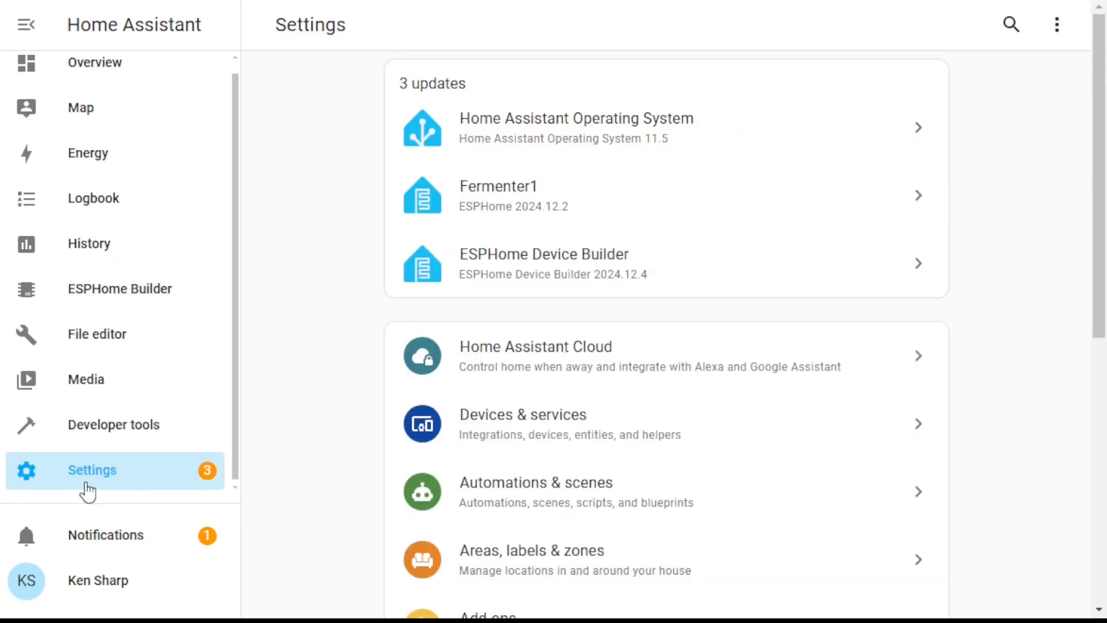
pyautogui.moveTo(120, 461)
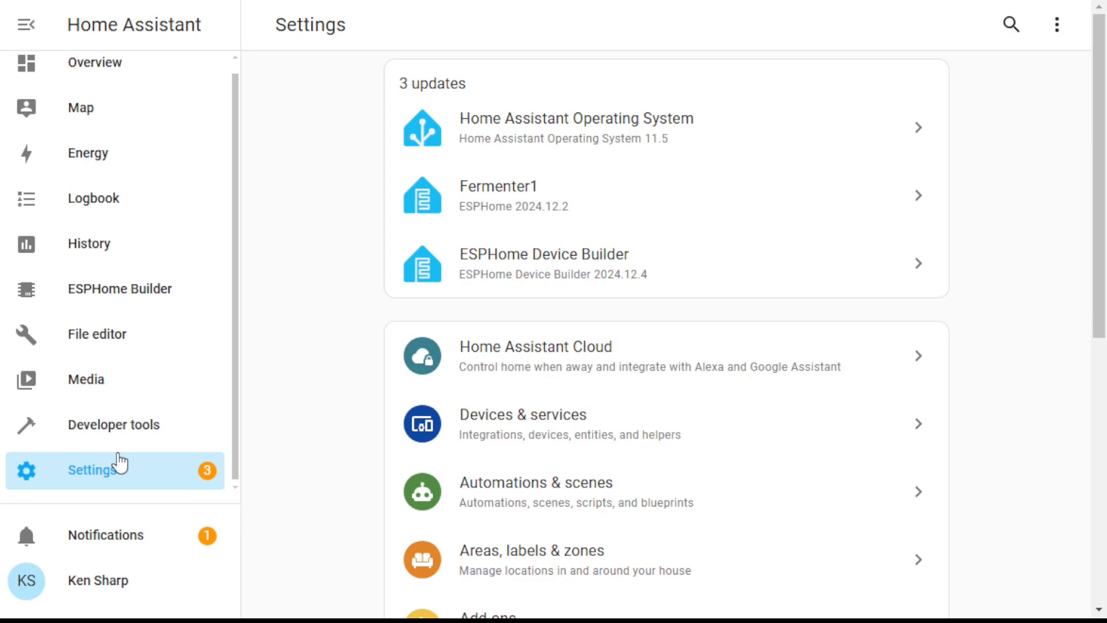
pyautogui.scroll(-3)
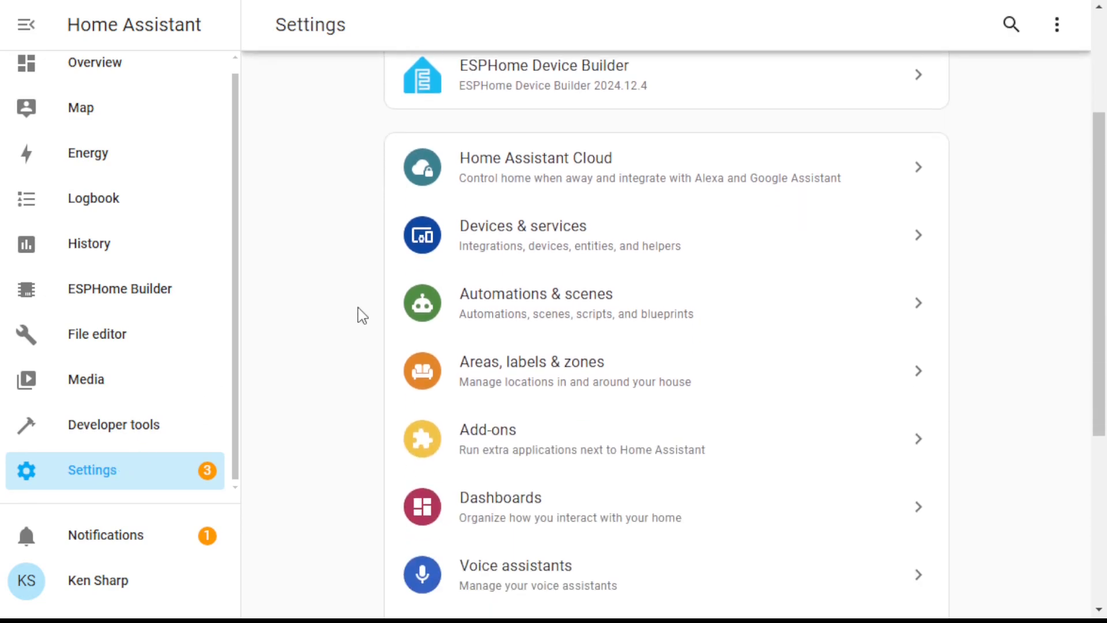
pyautogui.moveTo(484, 451)
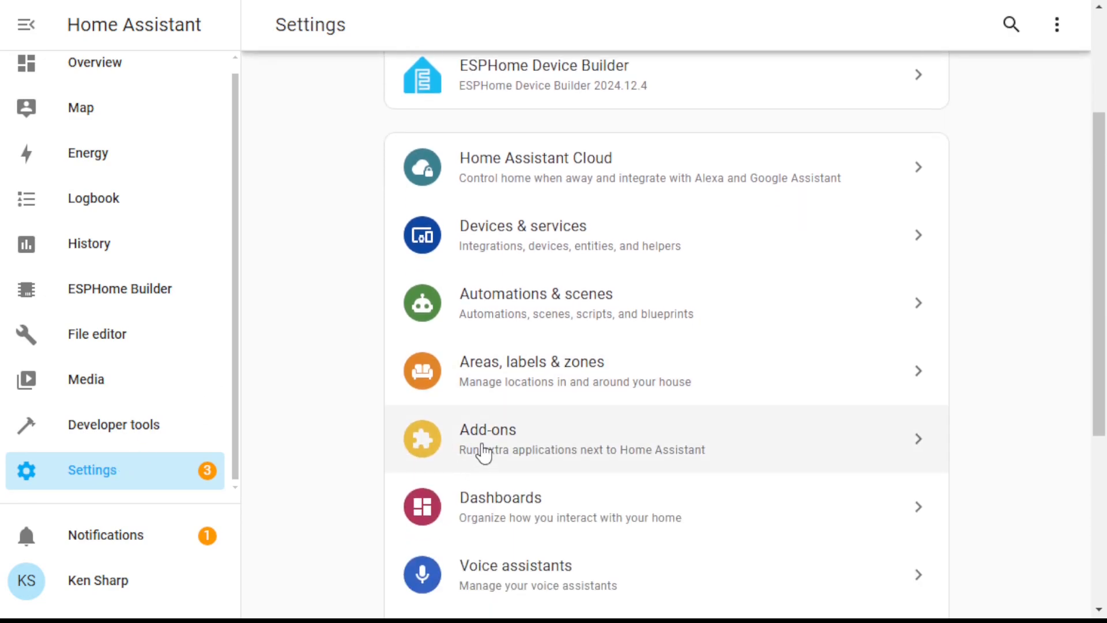
pyautogui.click(486, 438)
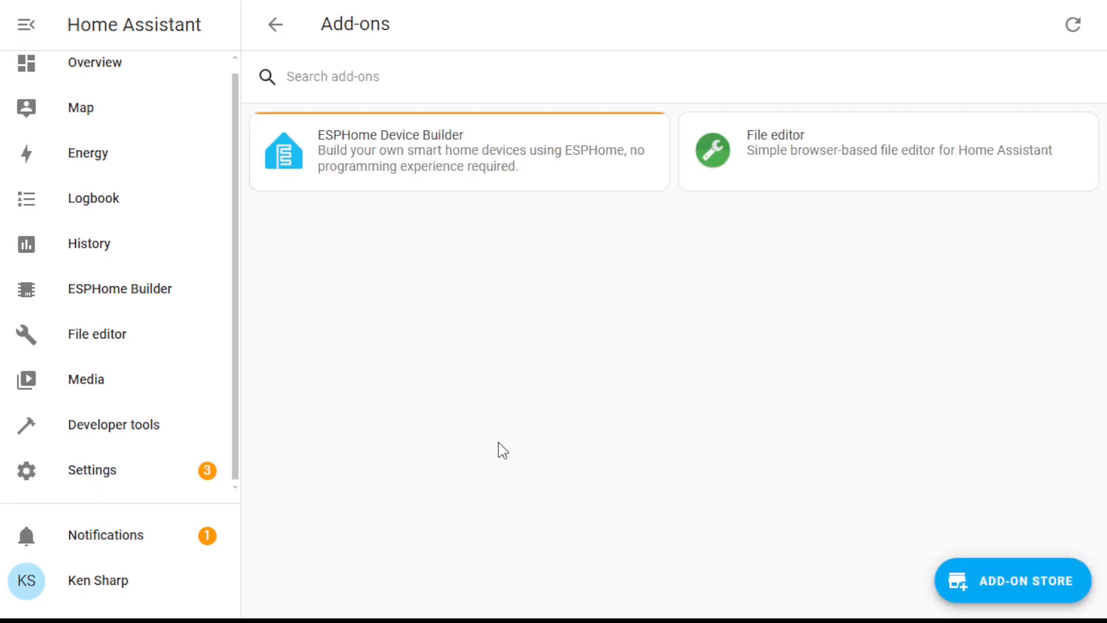
pyautogui.moveTo(785, 175)
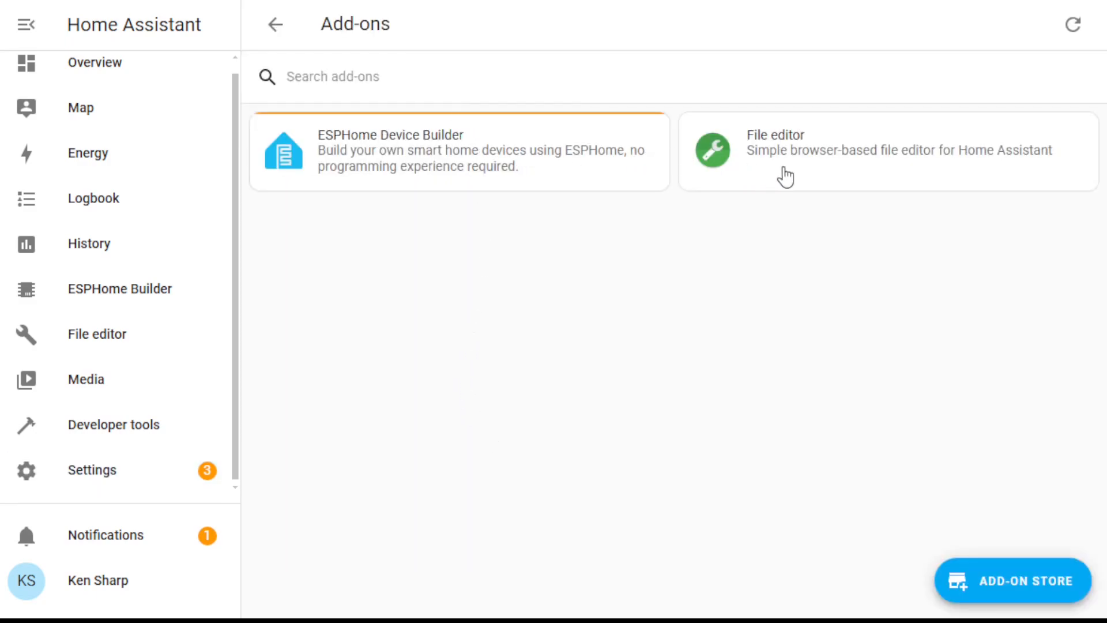
pyautogui.moveTo(529, 184)
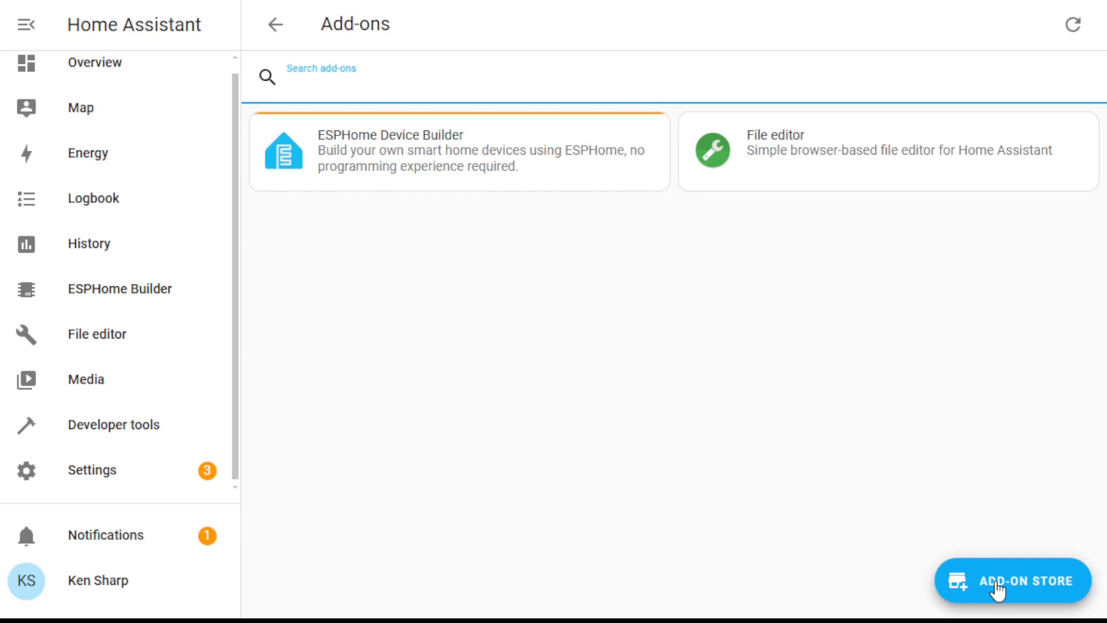
pyautogui.moveTo(967, 534)
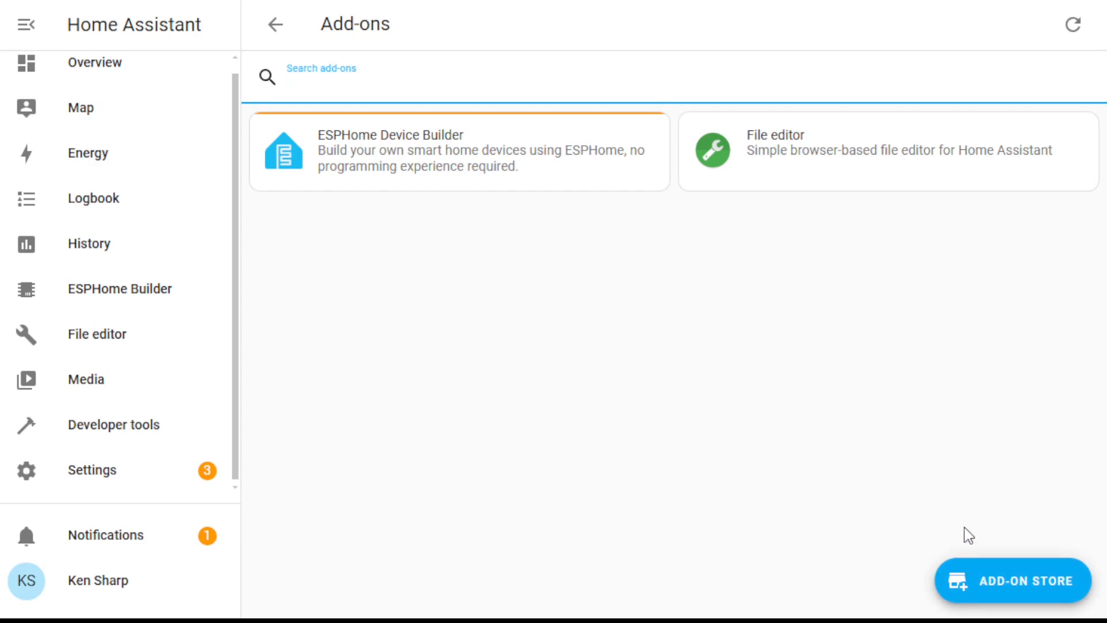
pyautogui.moveTo(958, 567)
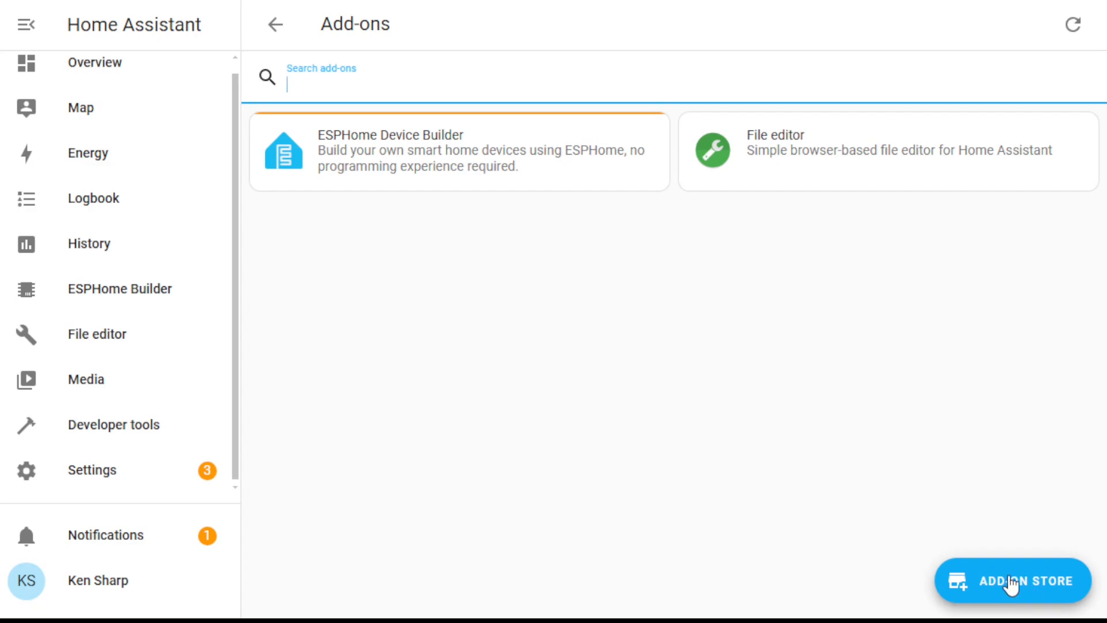
# - Switch from the installed add-ons to the Add-on Store listing official add-ons
pyautogui.click(1011, 581)
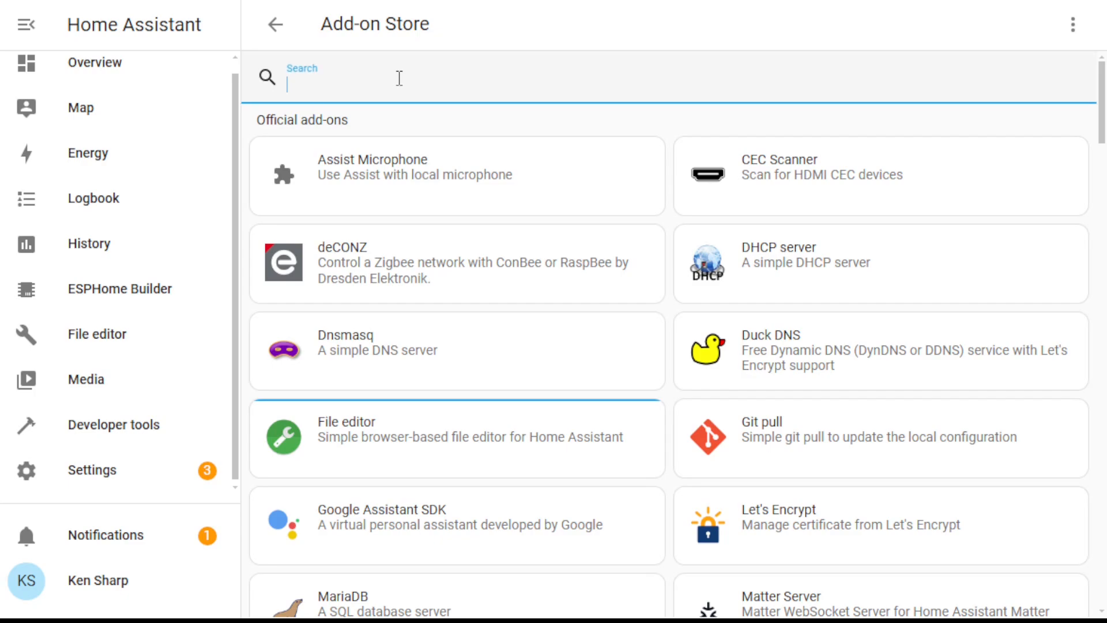
# - Filter the Add-on Store with 'esphome' to show the stable, beta and dev builds
pyautogui.write('e')
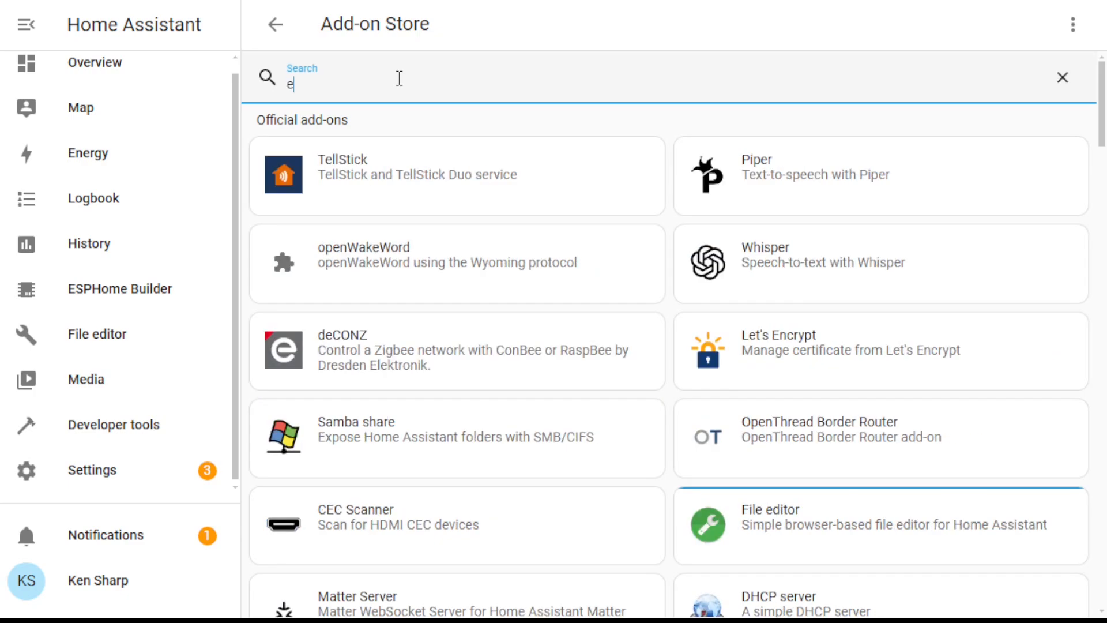
pyautogui.write('sp')
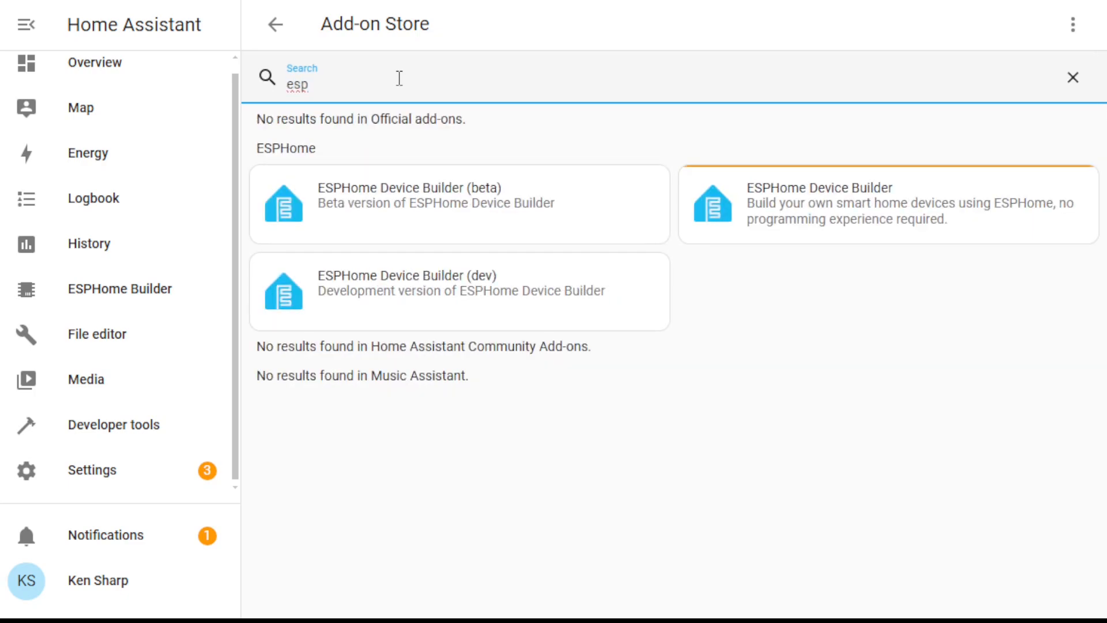
pyautogui.write('home')
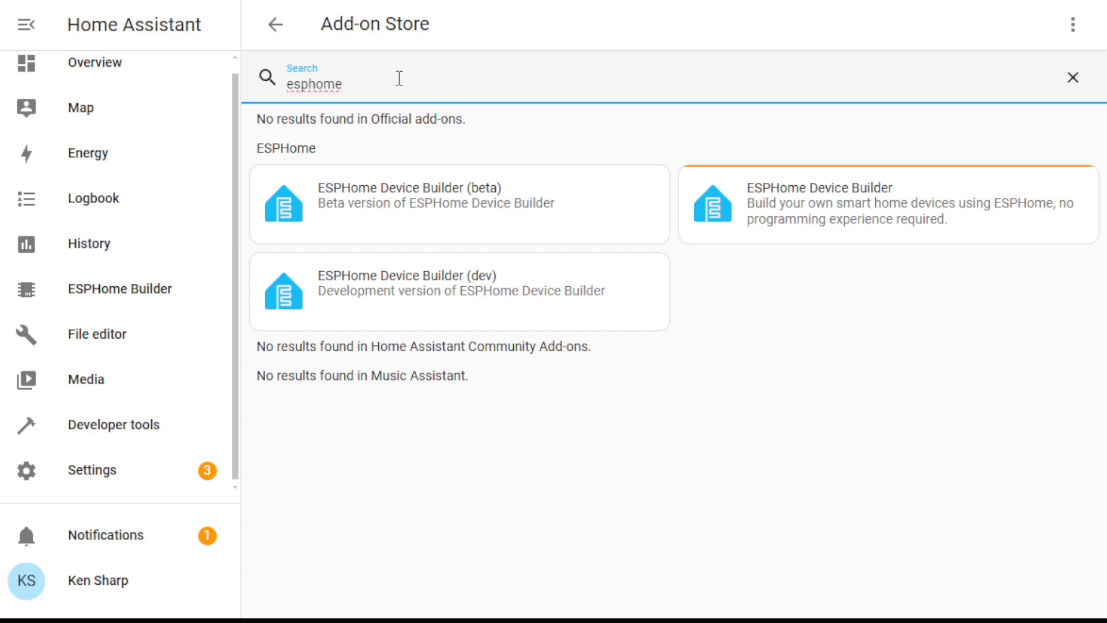
pyautogui.moveTo(495, 217)
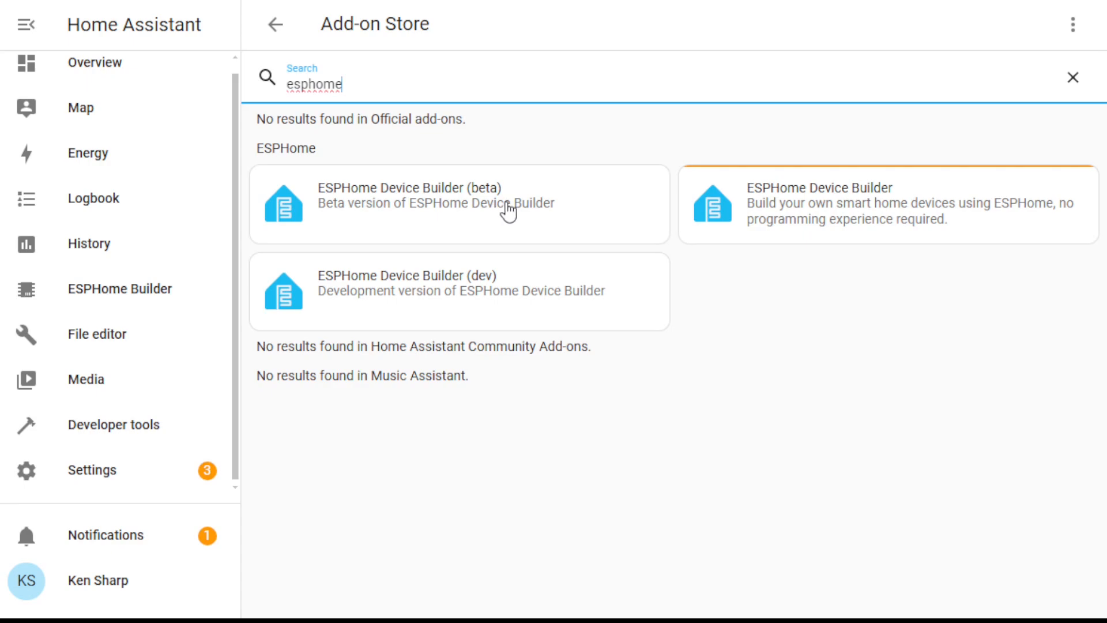
pyautogui.moveTo(494, 292)
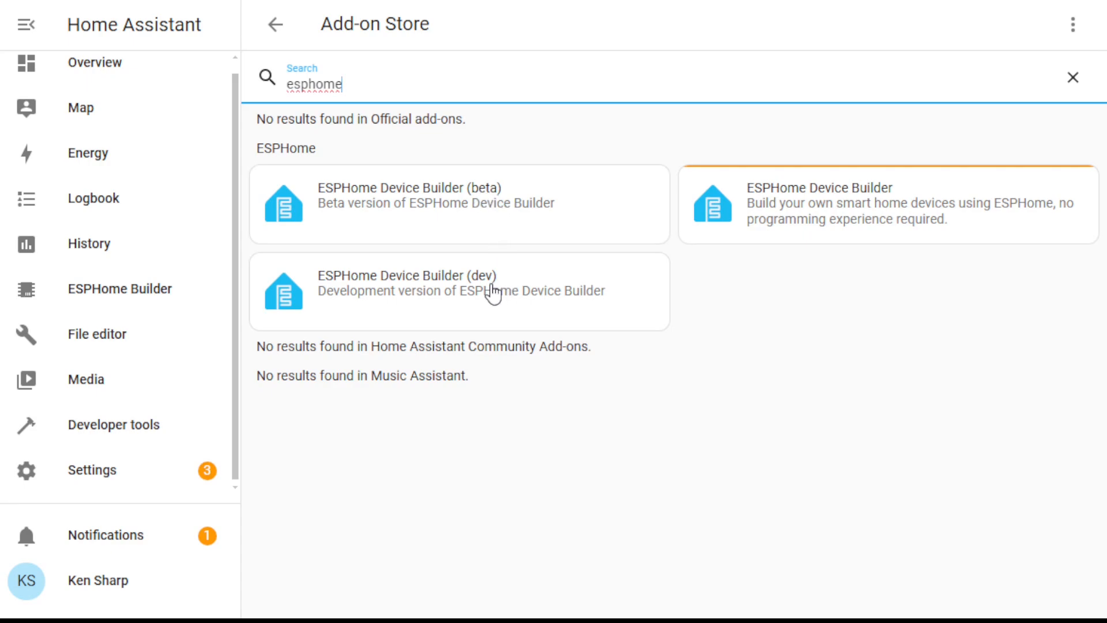
pyautogui.moveTo(453, 231)
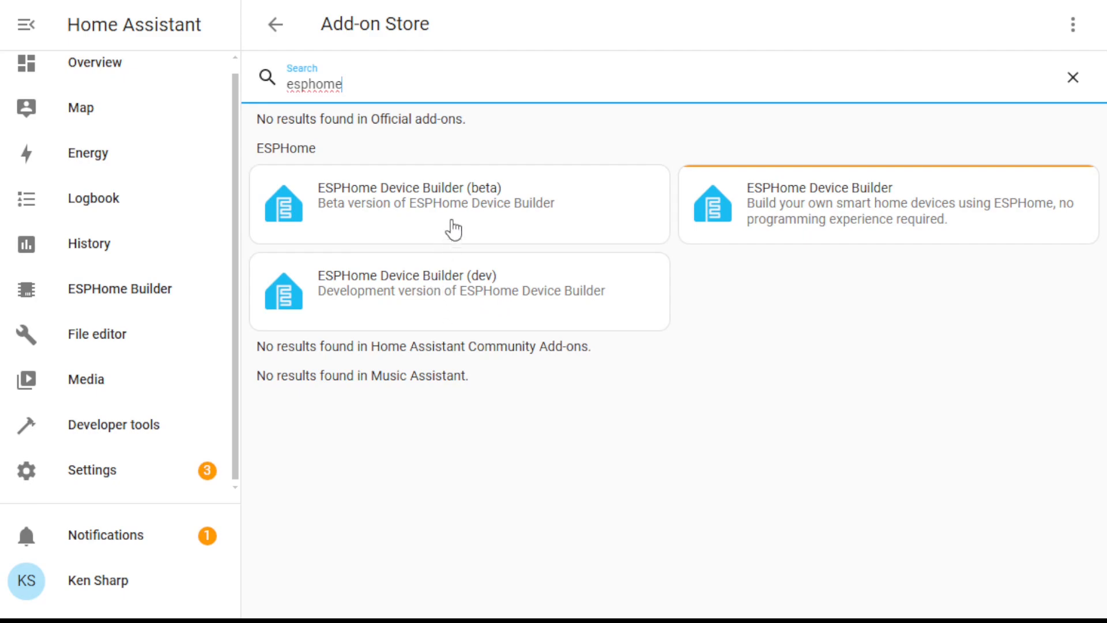
pyautogui.moveTo(450, 272)
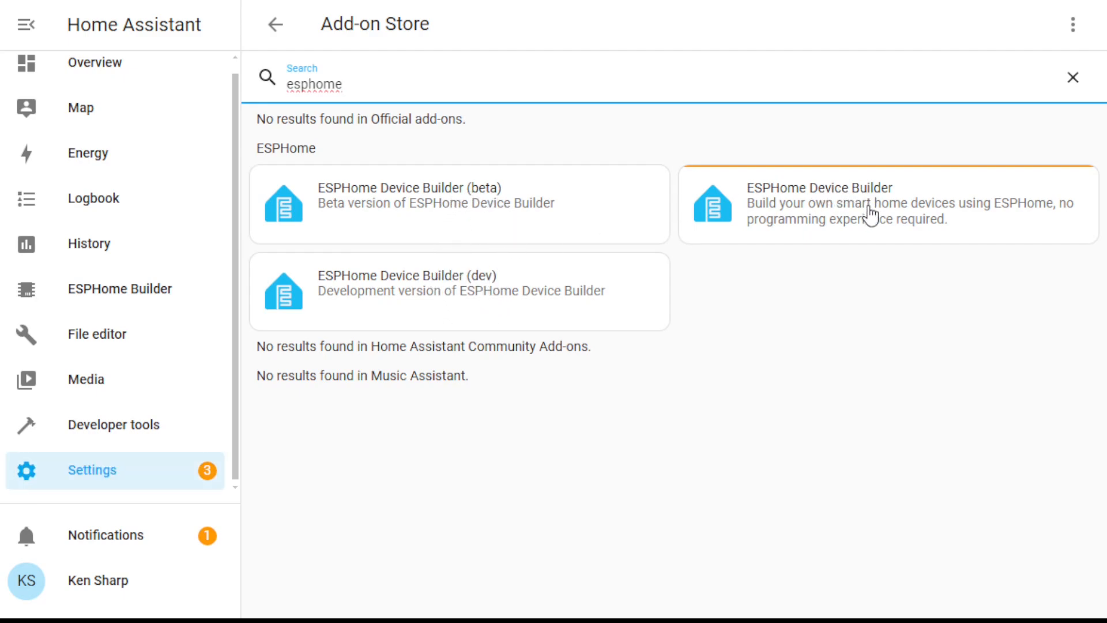
pyautogui.moveTo(911, 228)
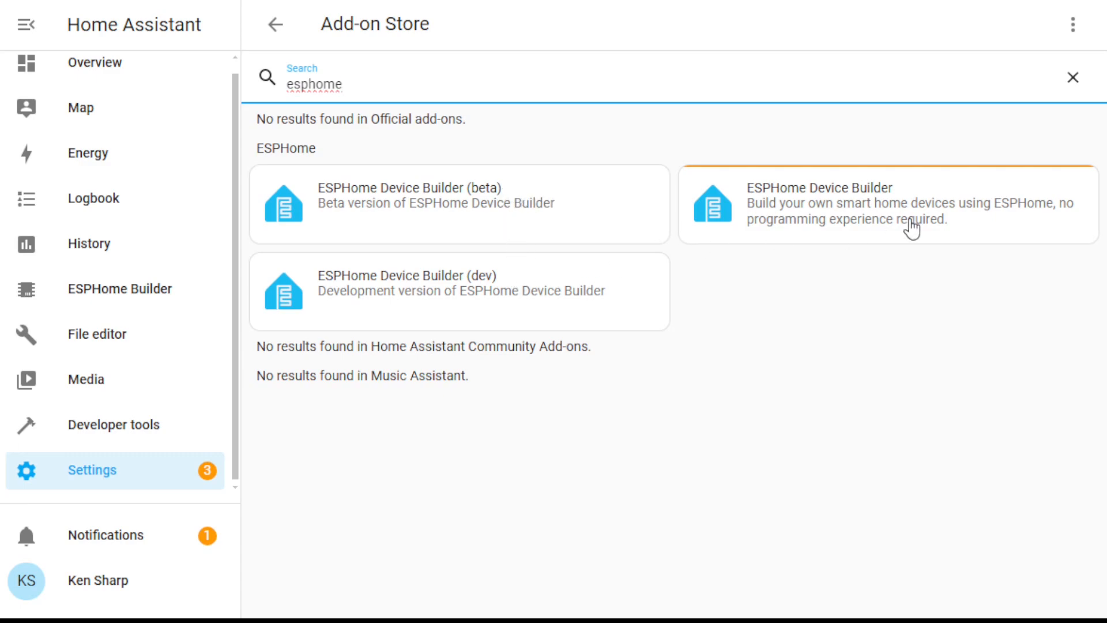
pyautogui.moveTo(920, 209)
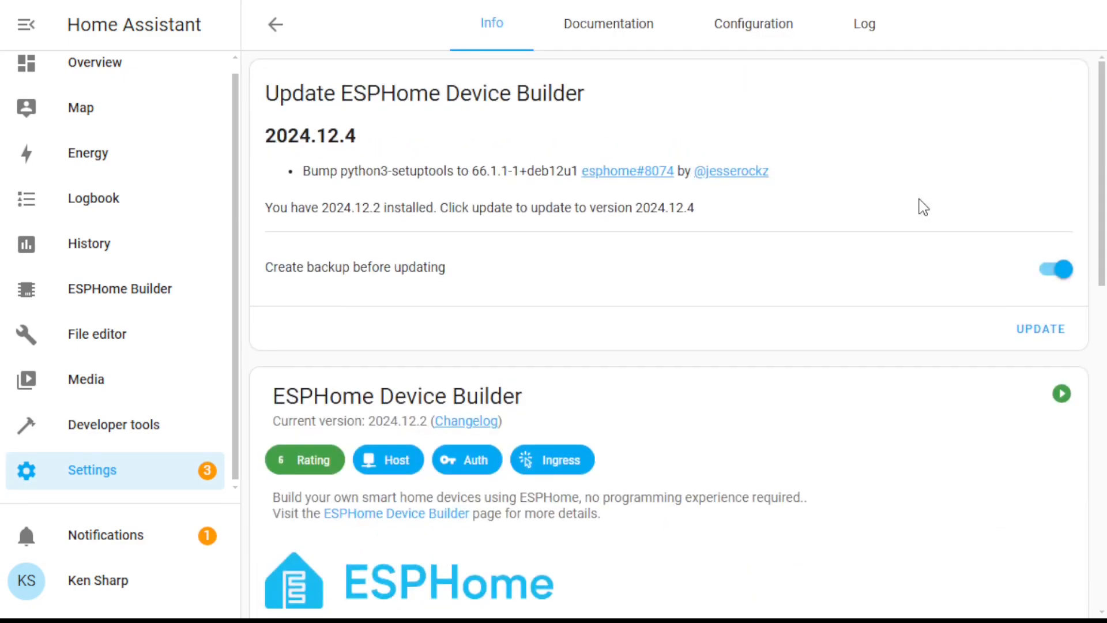
pyautogui.moveTo(827, 169)
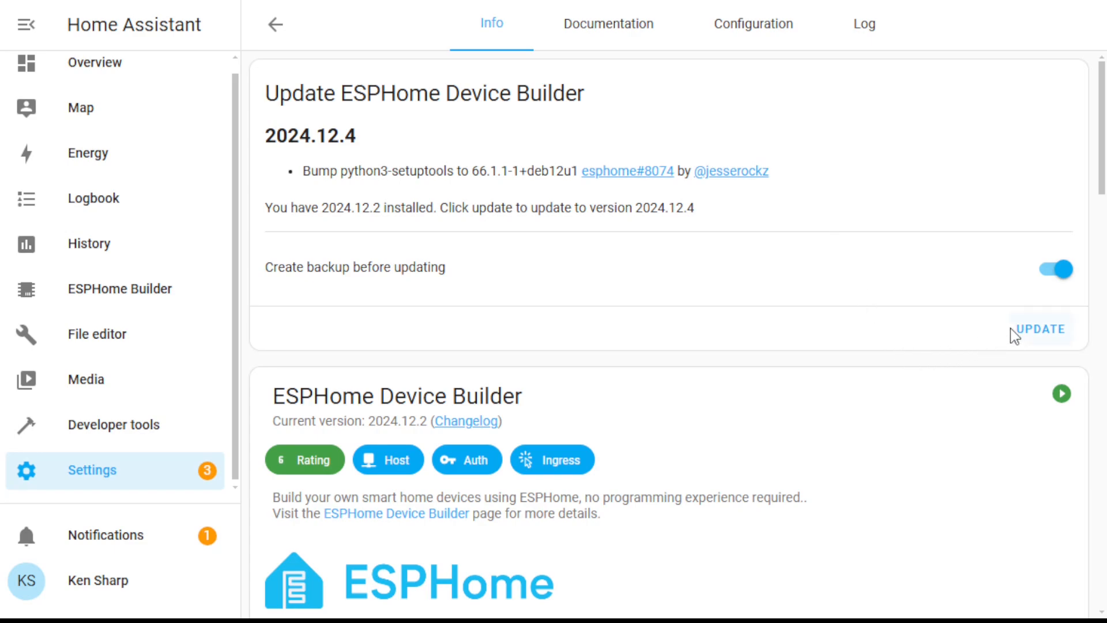
pyautogui.moveTo(1053, 326)
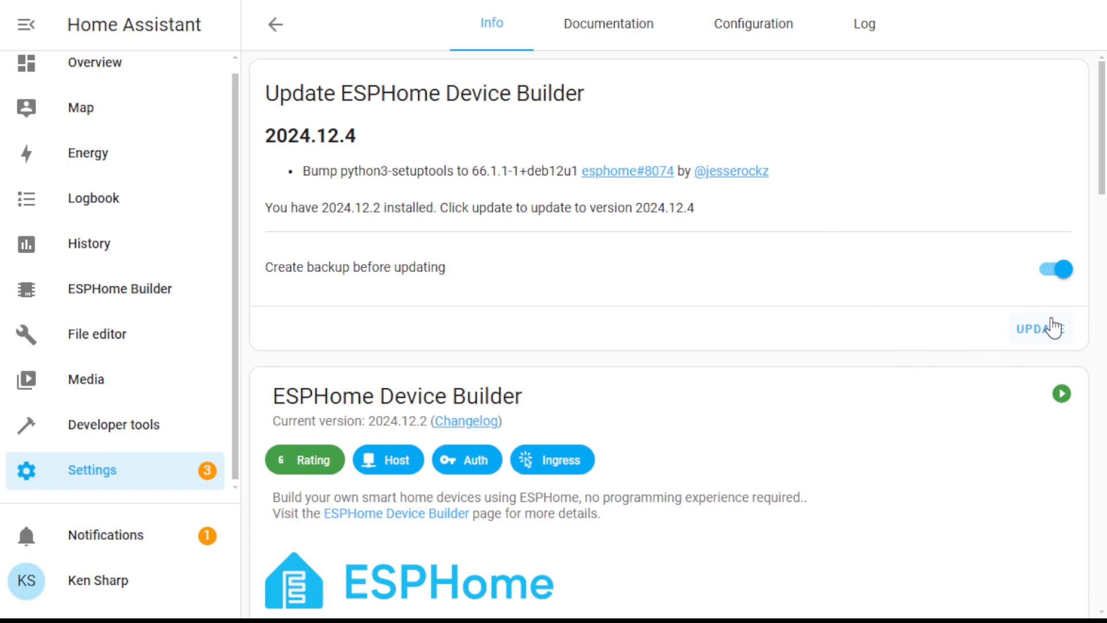
pyautogui.moveTo(1057, 332)
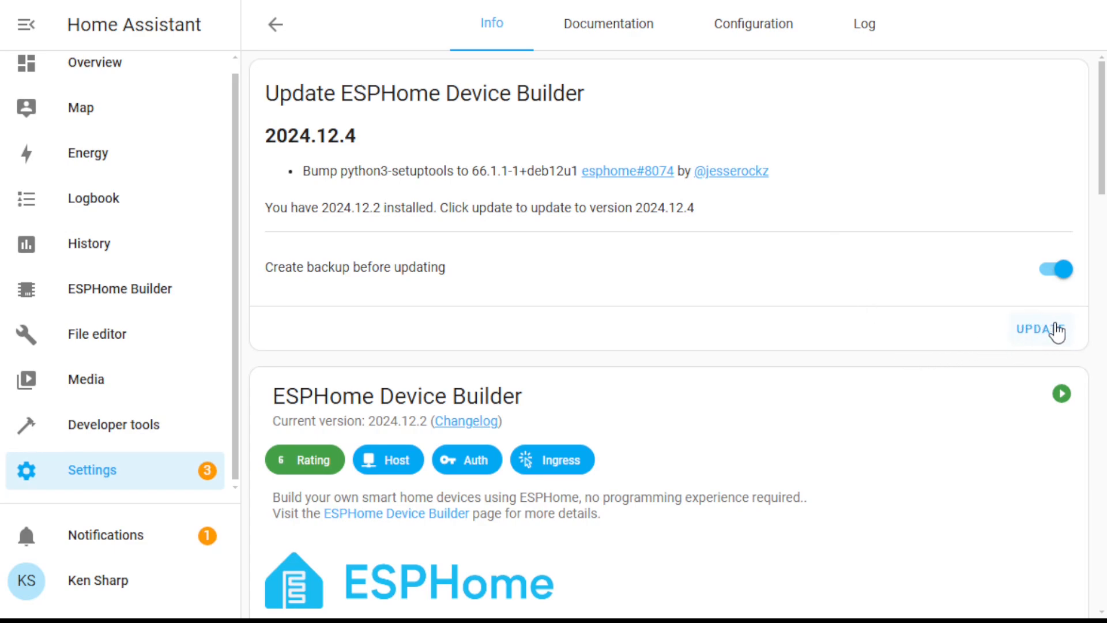
pyautogui.moveTo(1062, 339)
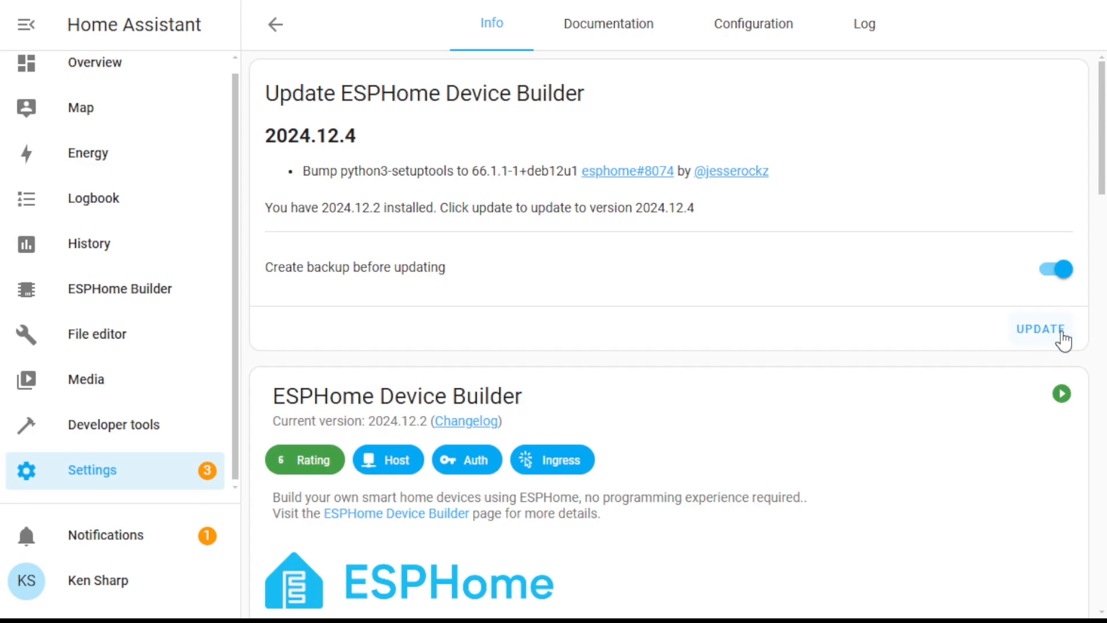
pyautogui.moveTo(1052, 332)
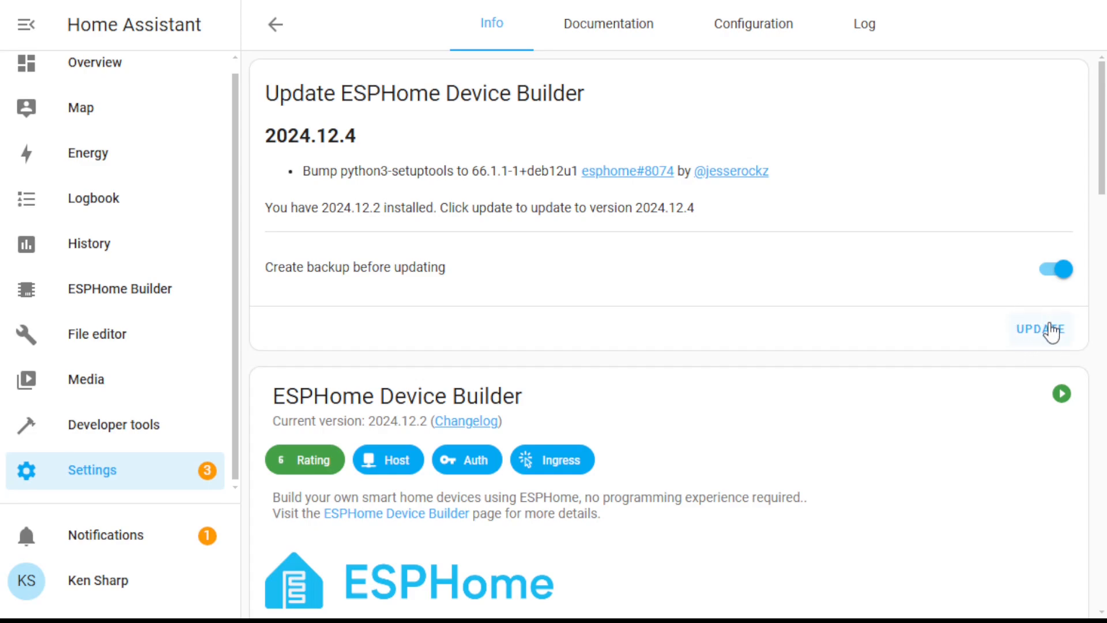
pyautogui.moveTo(1052, 335)
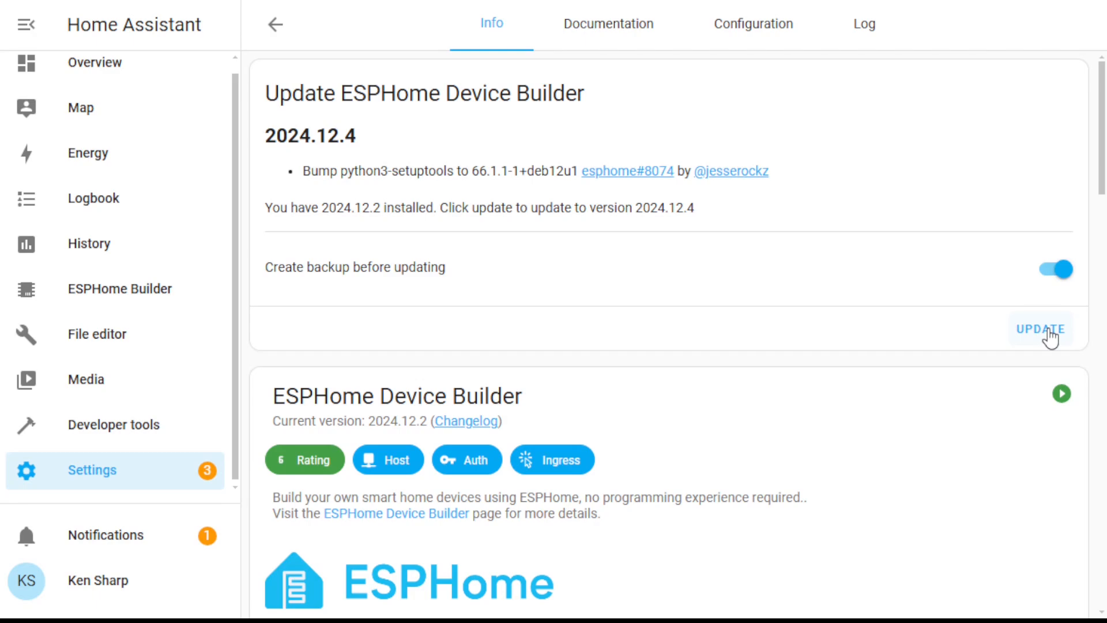
pyautogui.moveTo(899, 321)
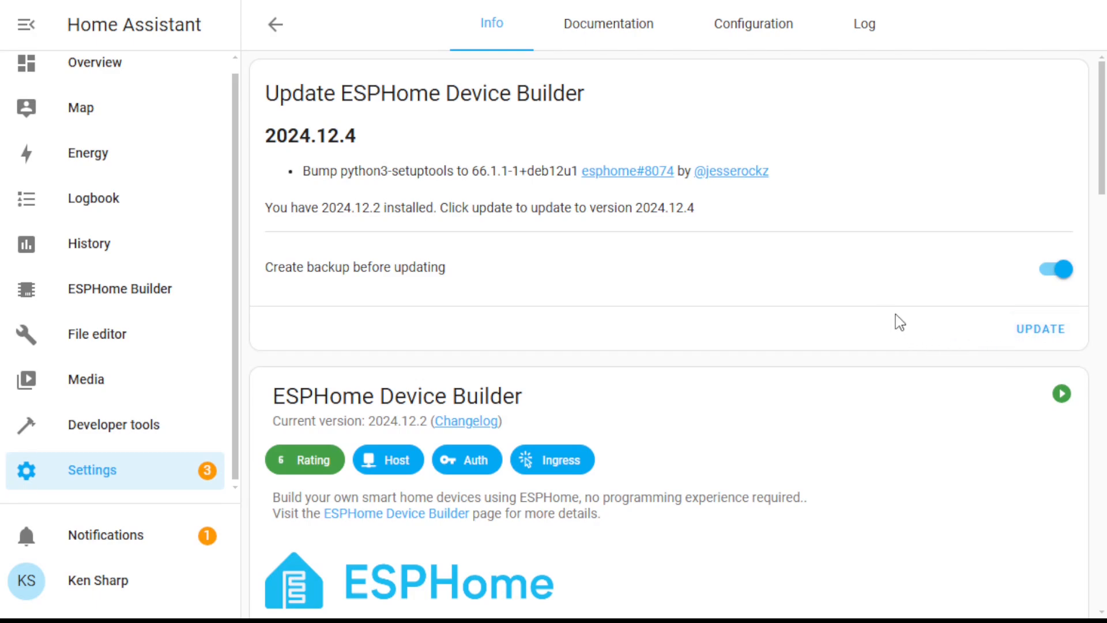
# - Update ESPHome Device Builder to 2024.12.4 and return to its dashboard with fermenter1 and garage1
pyautogui.click(1038, 329)
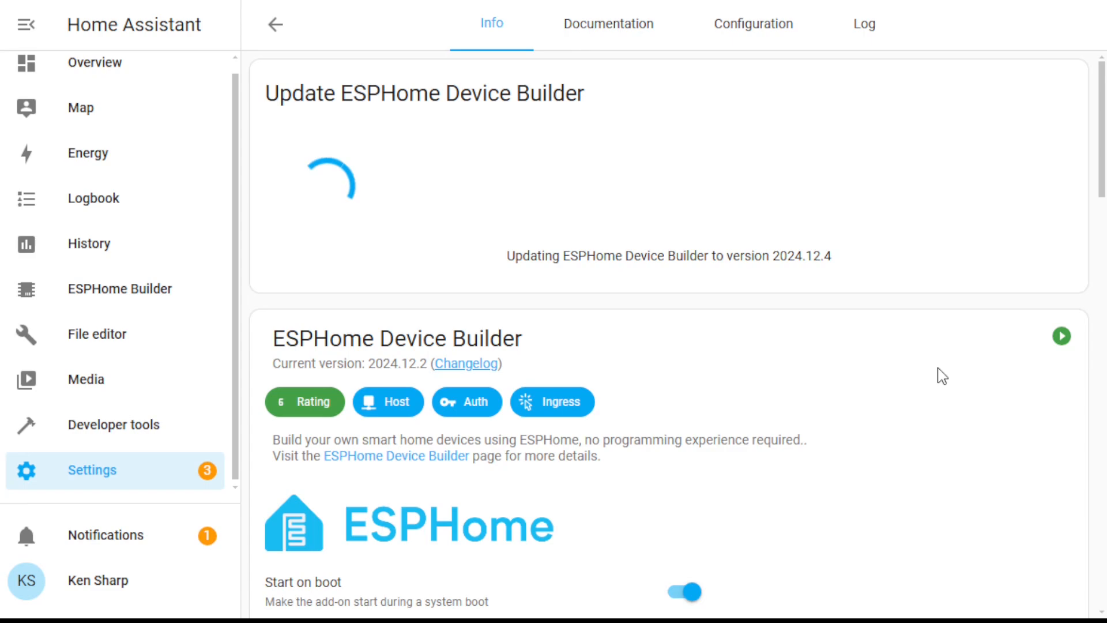
pyautogui.moveTo(682, 307)
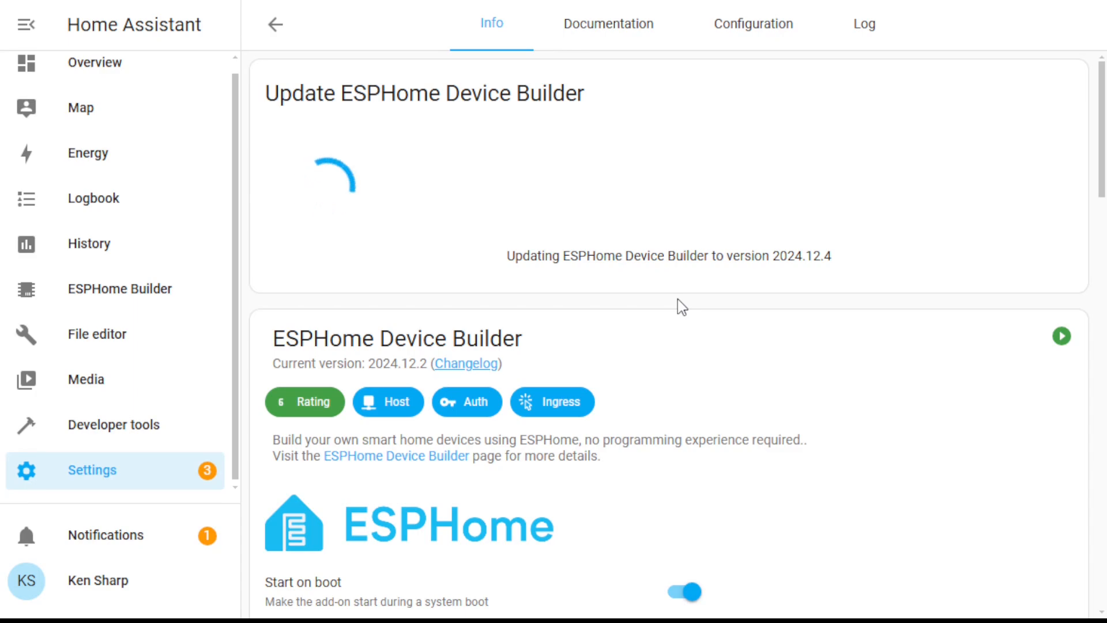
pyautogui.moveTo(375, 154)
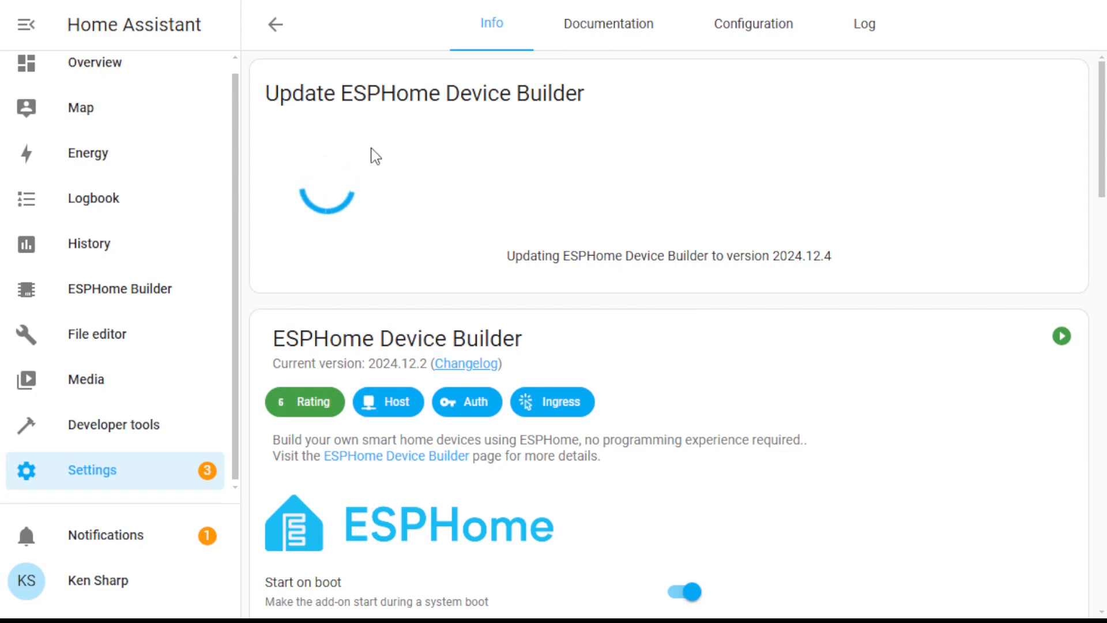
pyautogui.moveTo(121, 292)
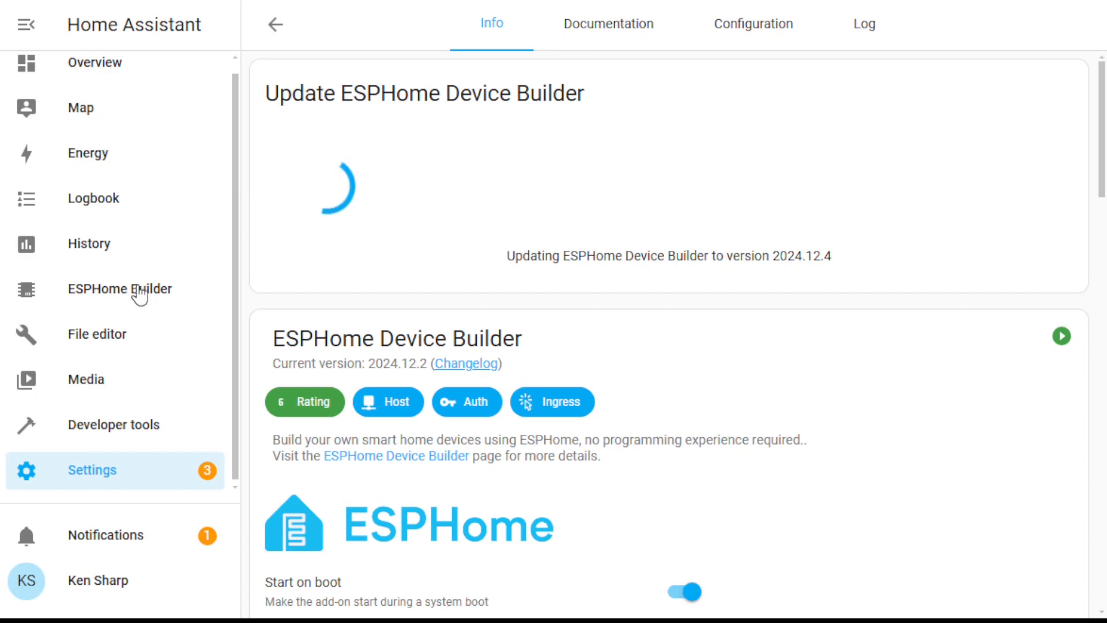
pyautogui.moveTo(131, 296)
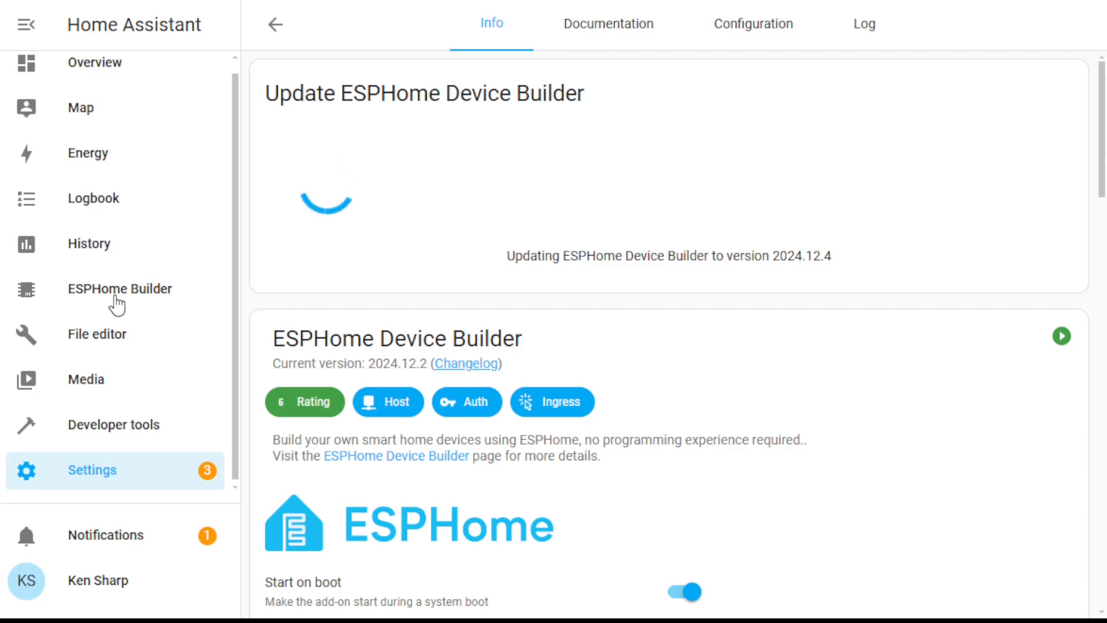
pyautogui.click(119, 287)
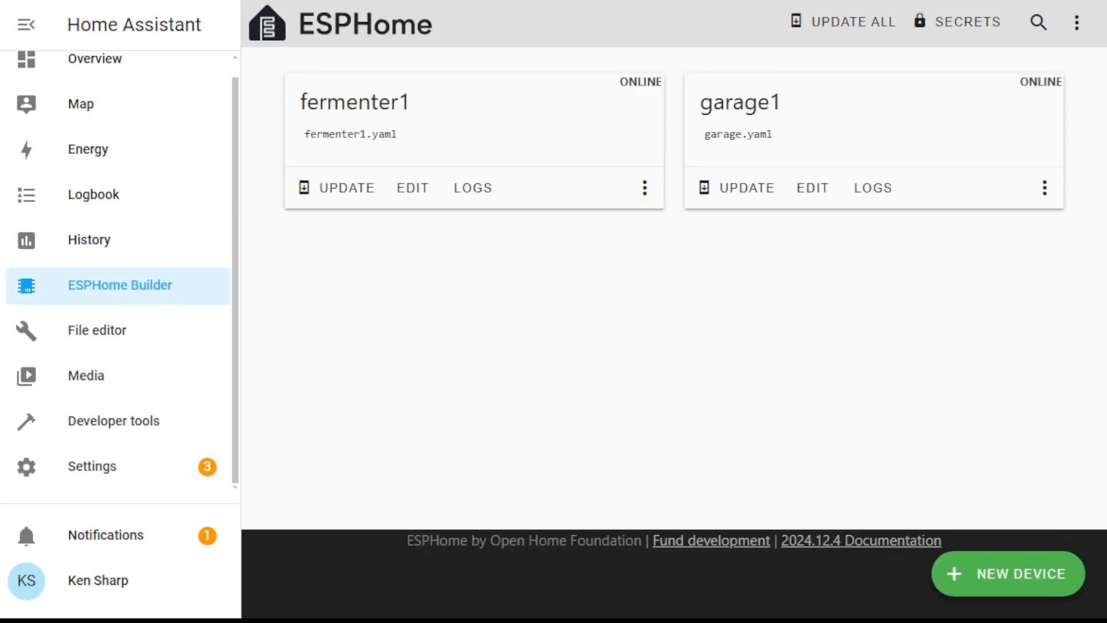
pyautogui.moveTo(309, 336)
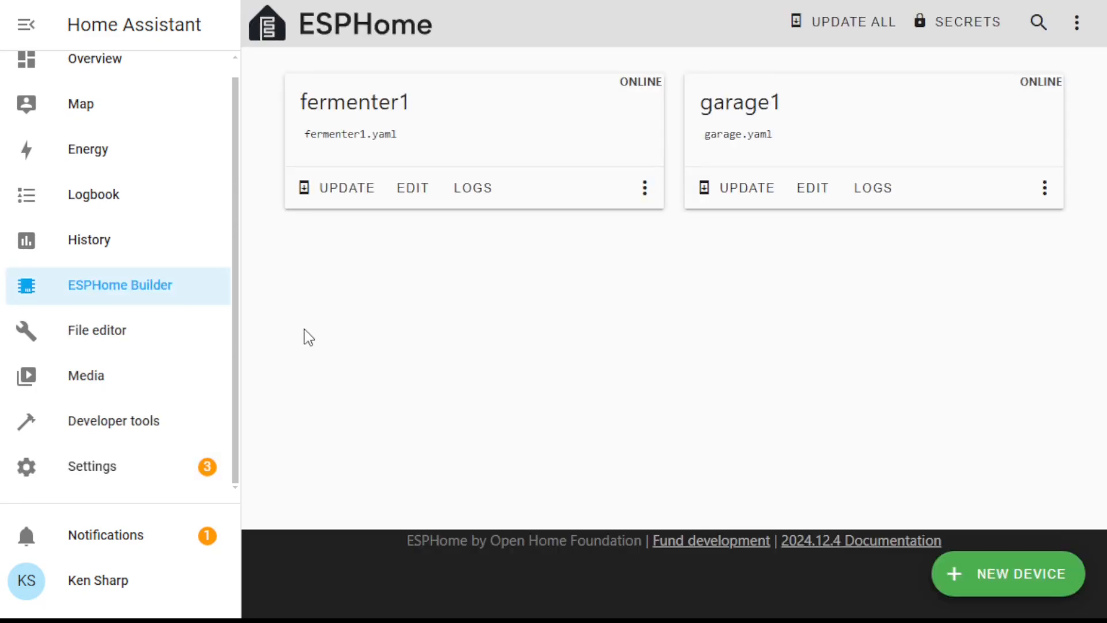